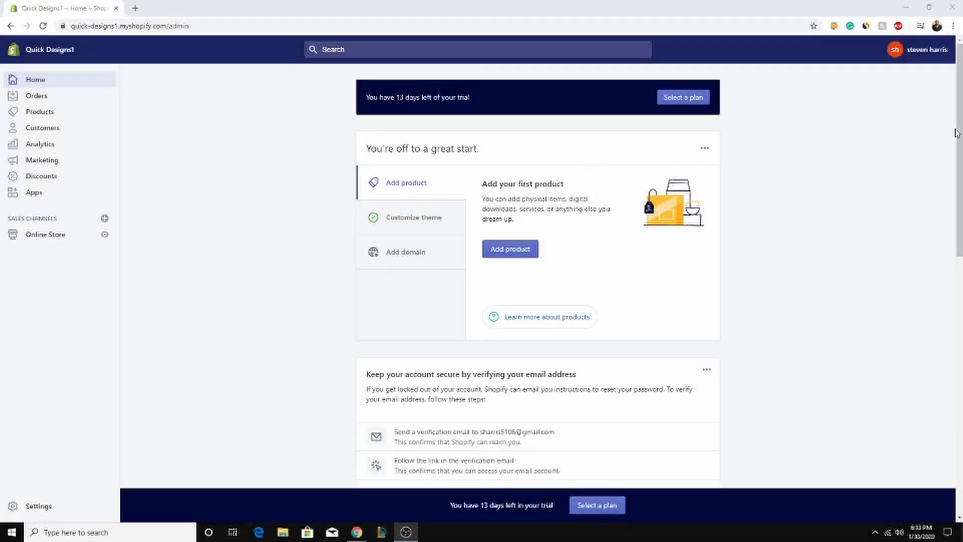
{"action": "mouse_move", "coordinate": [612, 177]}
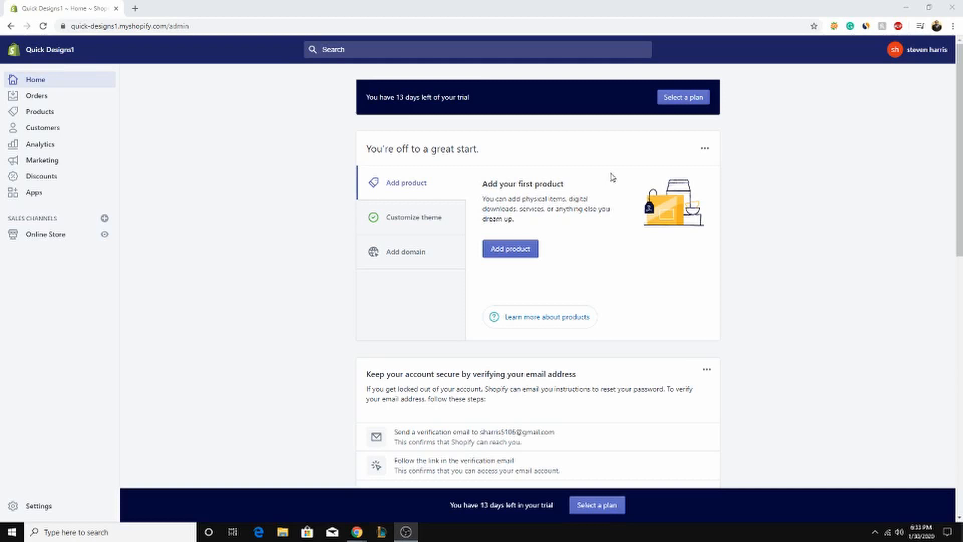
{"action": "mouse_move", "coordinate": [567, 186]}
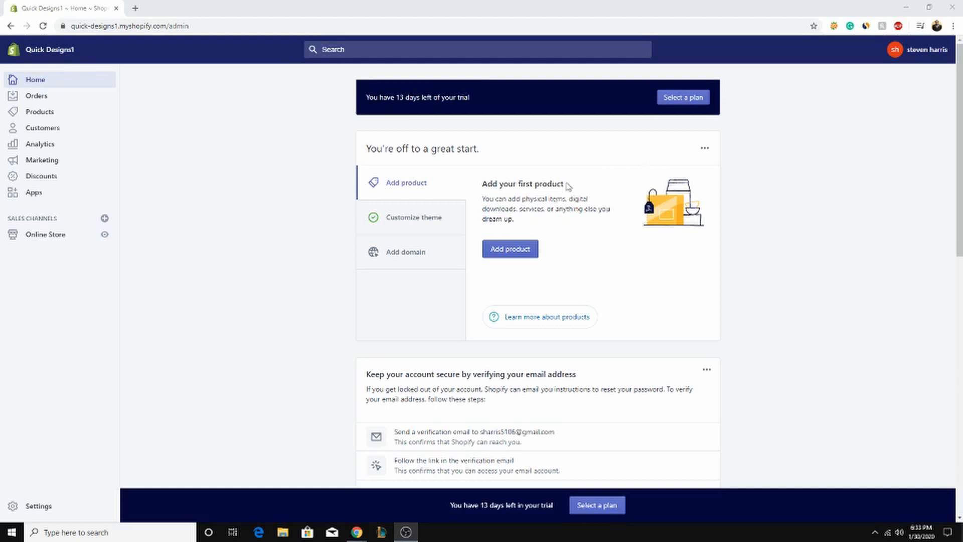
{"action": "mouse_move", "coordinate": [249, 242]}
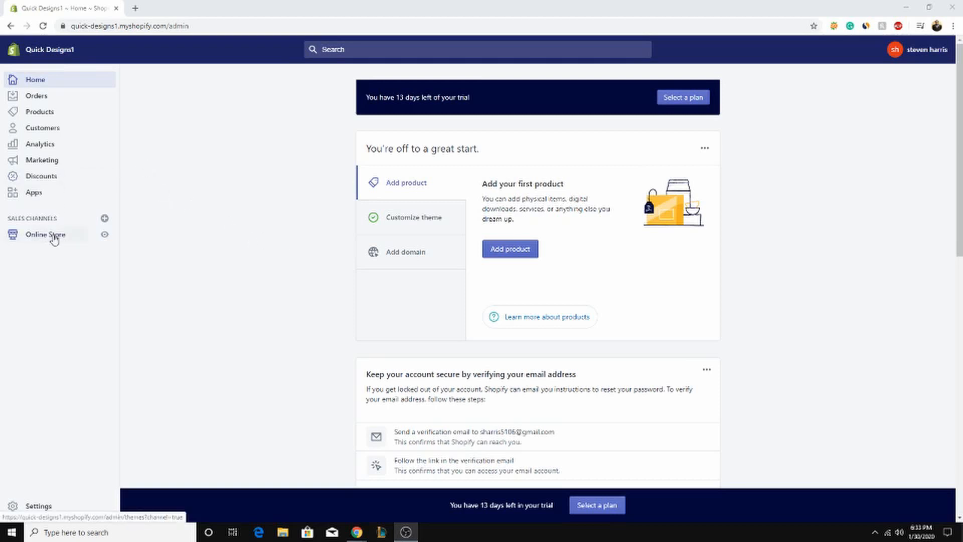
Step: Preview the Venture theme storefront from the Themes page and scroll through it
{"action": "left_click", "coordinate": [45, 234]}
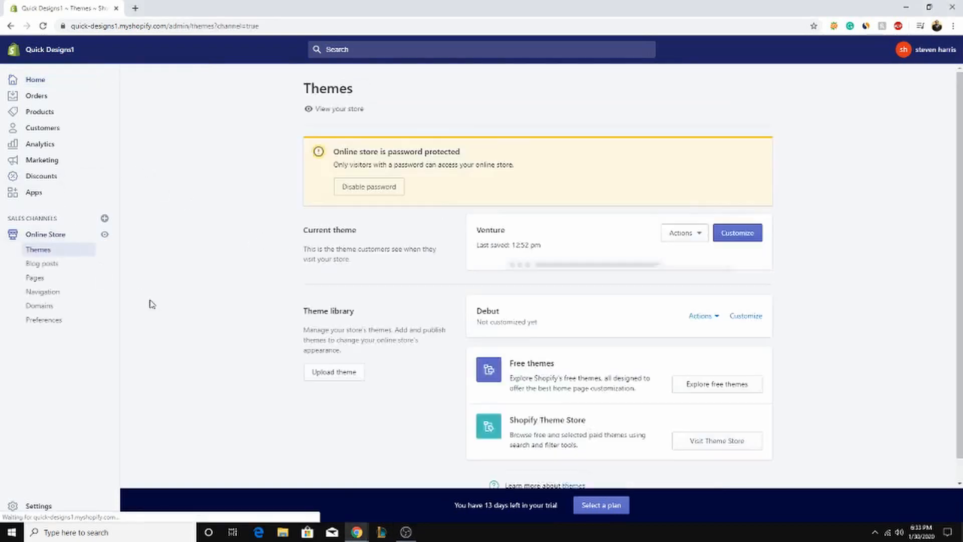
{"action": "left_click", "coordinate": [680, 233]}
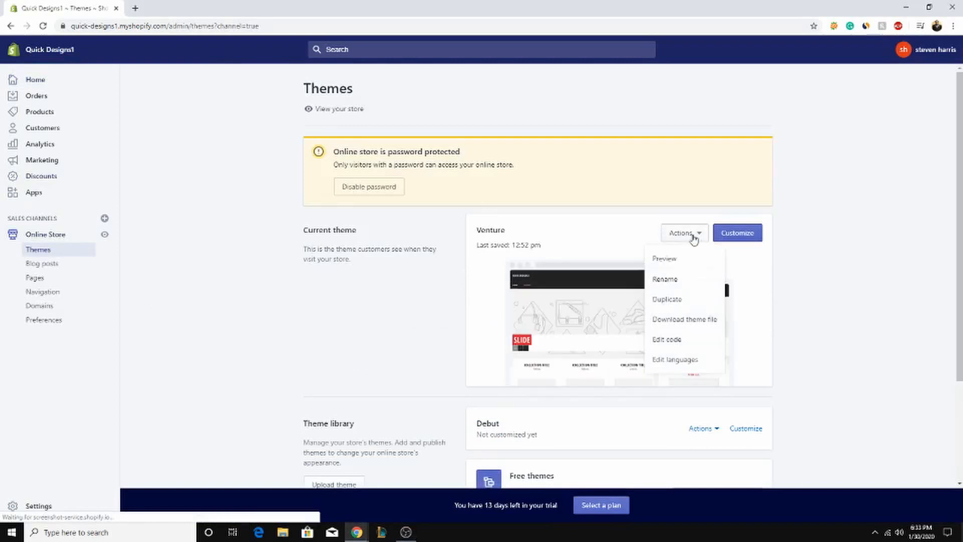
{"action": "left_click", "coordinate": [664, 259]}
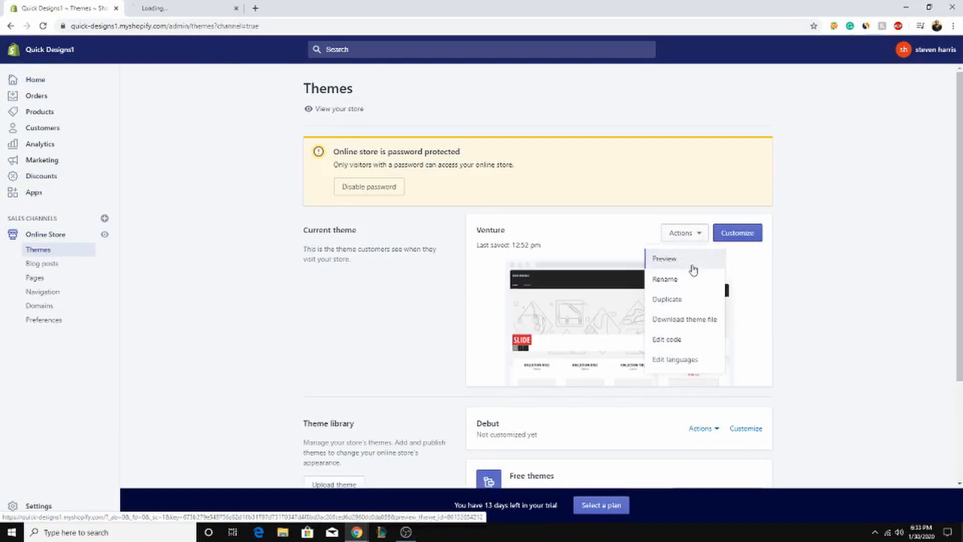
{"action": "left_click", "coordinate": [664, 257]}
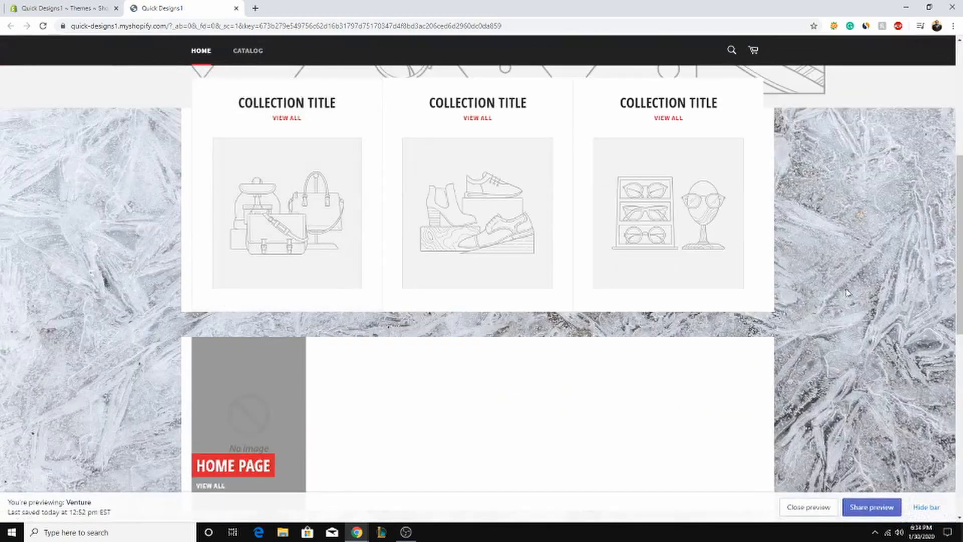
{"action": "scroll", "scroll_direction": "down", "scroll_amount": 3}
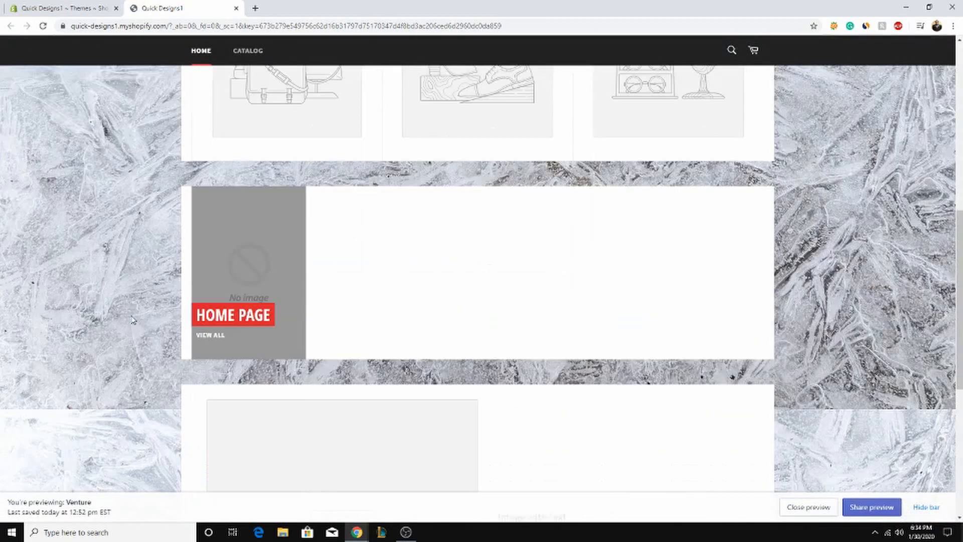
{"action": "scroll", "scroll_direction": "down", "scroll_amount": 3}
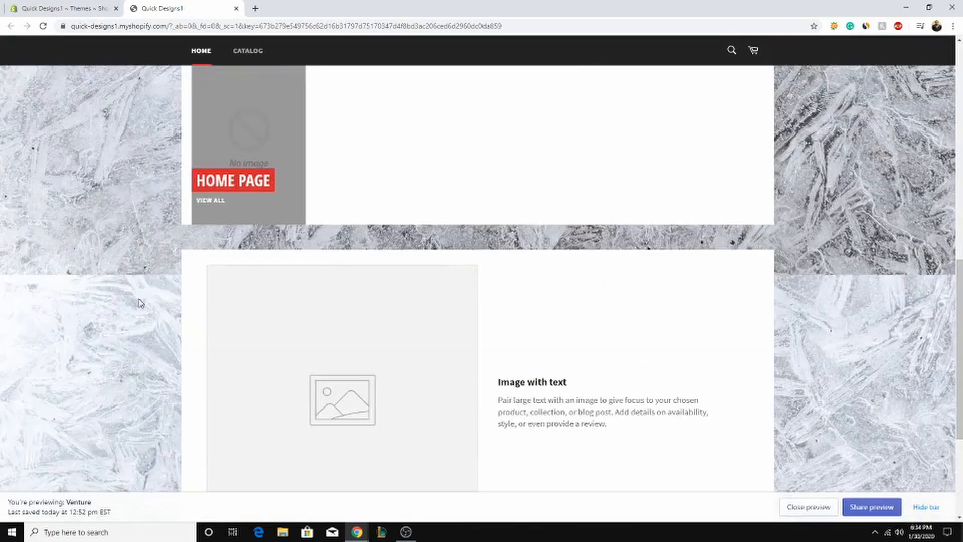
{"action": "scroll", "scroll_direction": "up", "scroll_amount": 3}
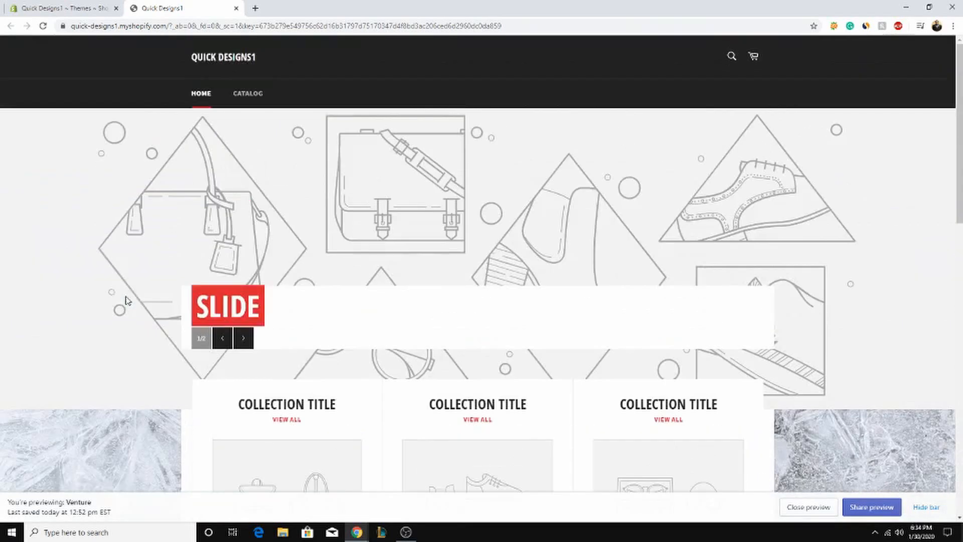
{"action": "scroll", "scroll_direction": "down", "scroll_amount": 3}
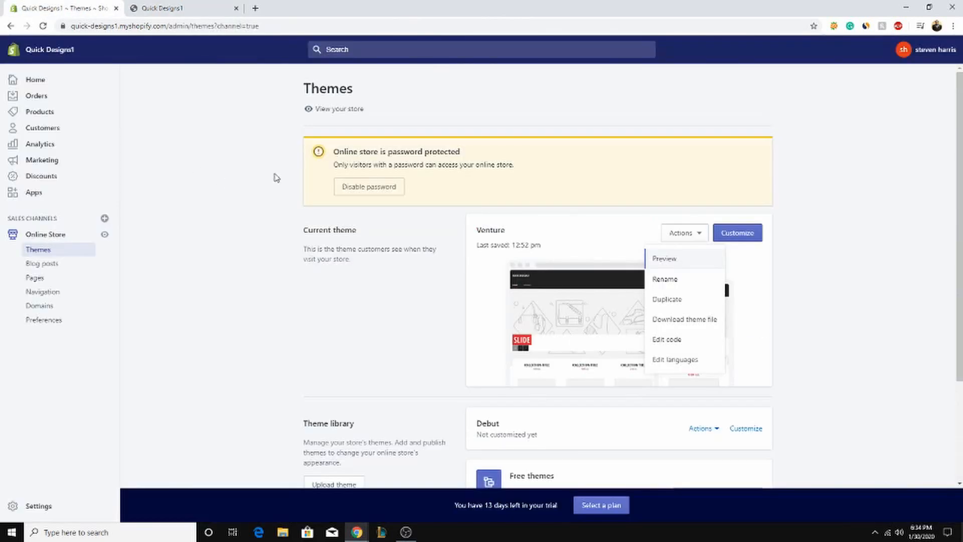
{"action": "mouse_move", "coordinate": [133, 256]}
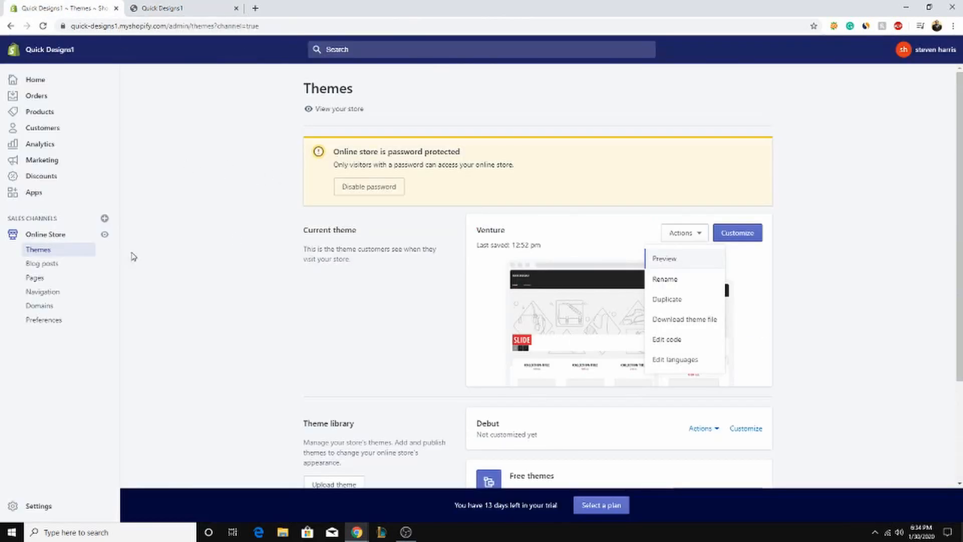
Step: Open pexels.com in a new tab and browse its free stock photos
{"action": "left_click", "coordinate": [375, 8]}
{"action": "type", "text": "pexels.com"}
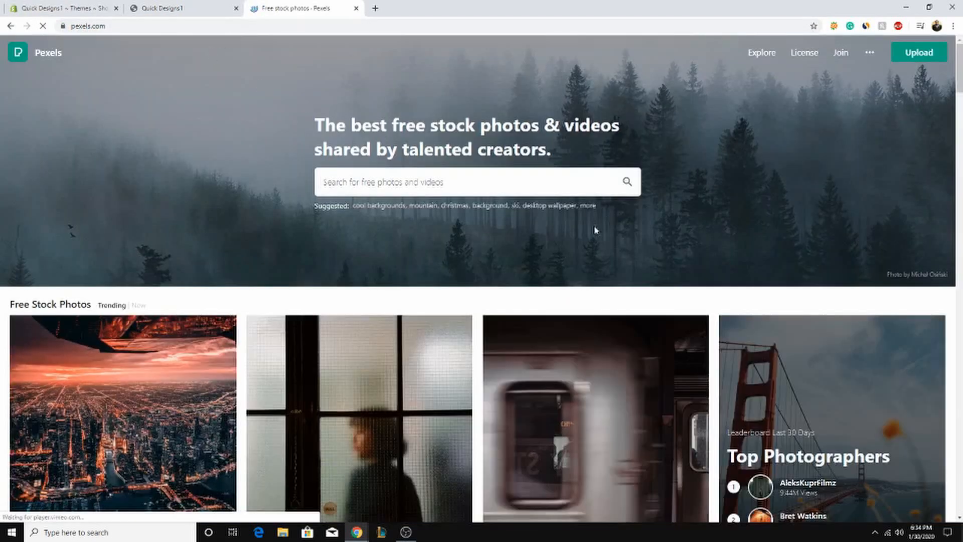
{"action": "scroll", "scroll_direction": "down", "scroll_amount": 3}
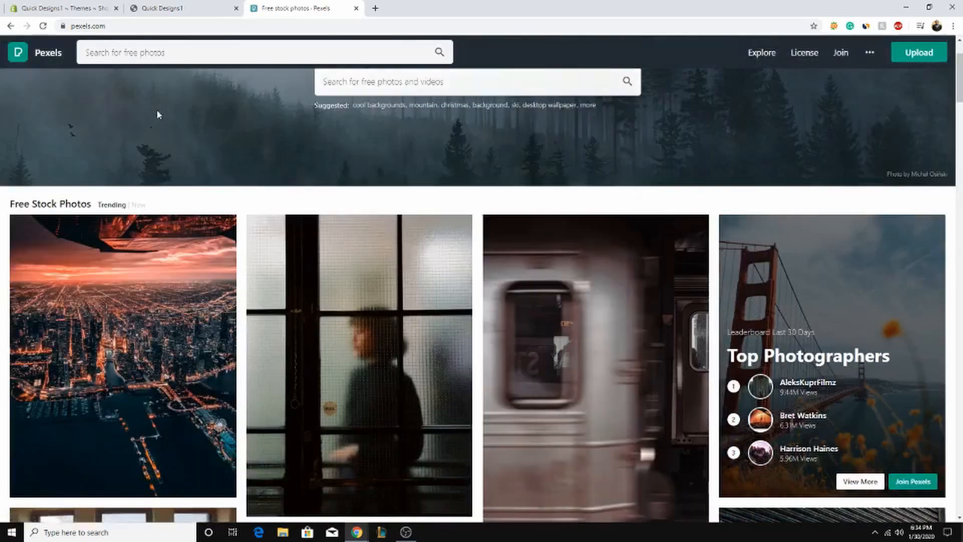
{"action": "scroll", "scroll_direction": "down", "scroll_amount": 3}
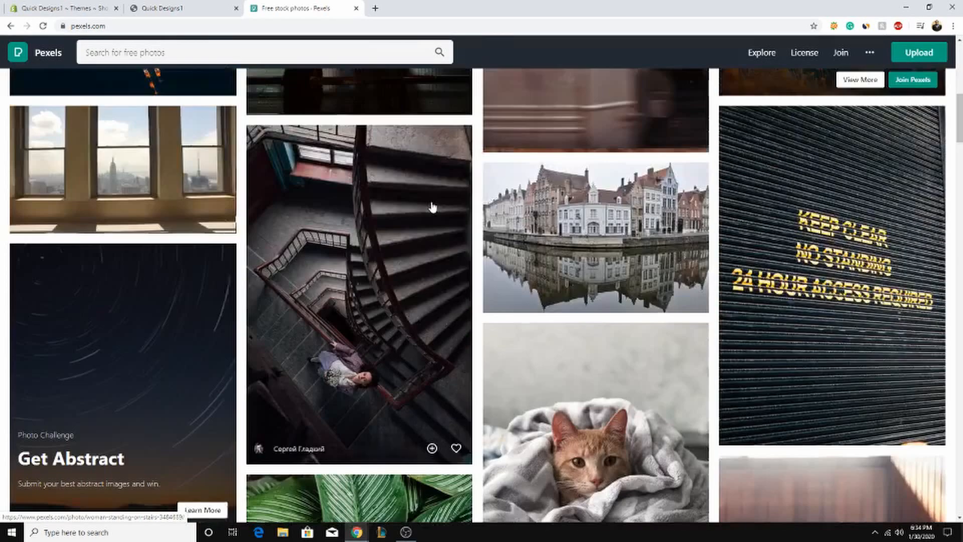
Step: Duplicate Venture, then remove the Copy of Venture theme and confirm
{"action": "left_click", "coordinate": [58, 8]}
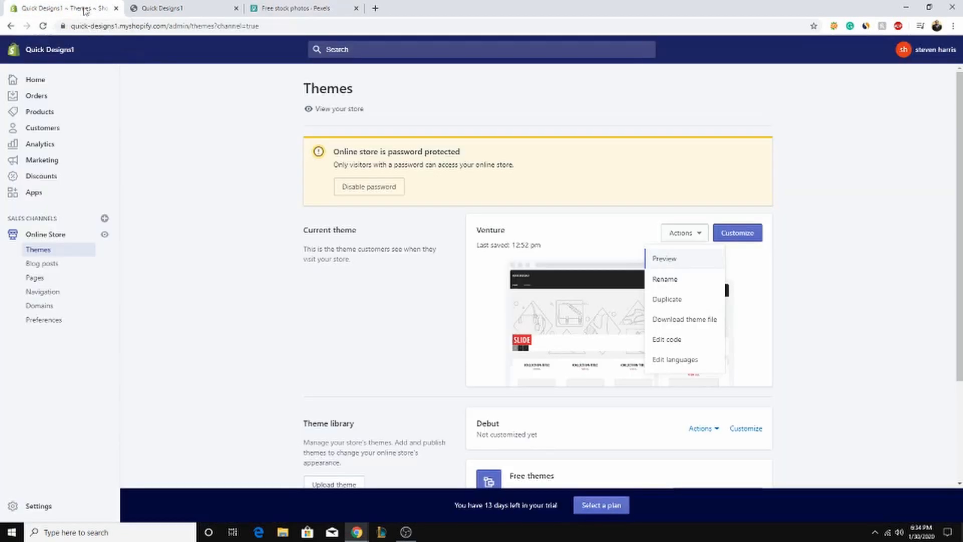
{"action": "mouse_move", "coordinate": [228, 243]}
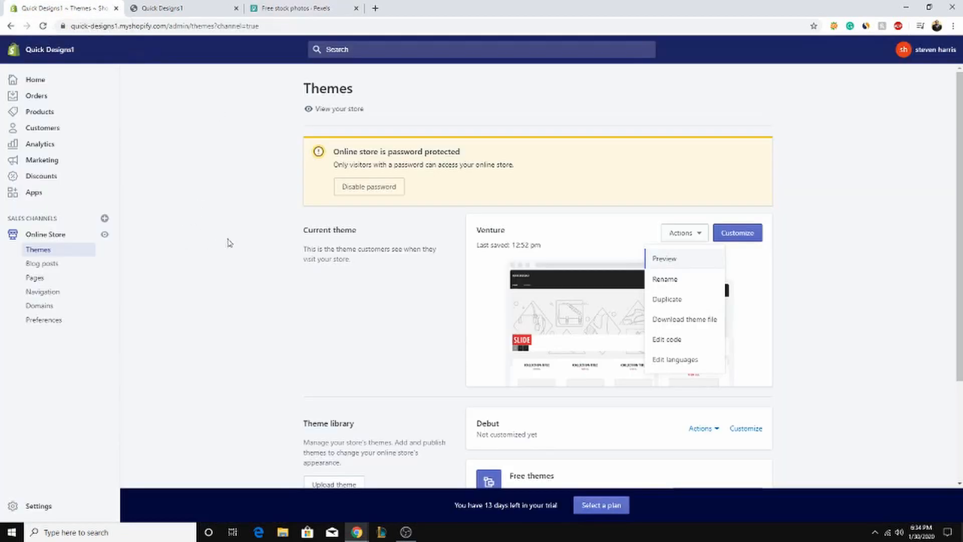
{"action": "mouse_move", "coordinate": [678, 344]}
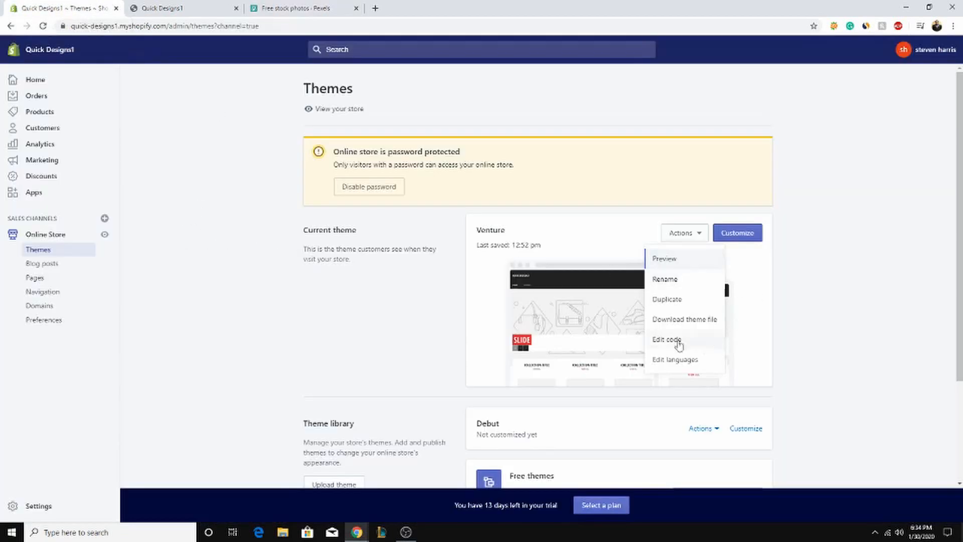
{"action": "mouse_move", "coordinate": [724, 331]}
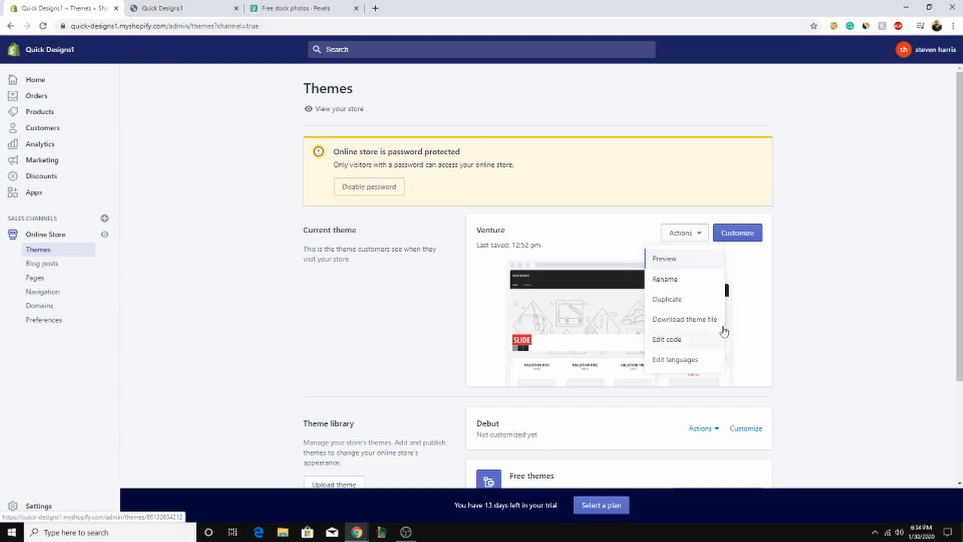
{"action": "mouse_move", "coordinate": [723, 331]}
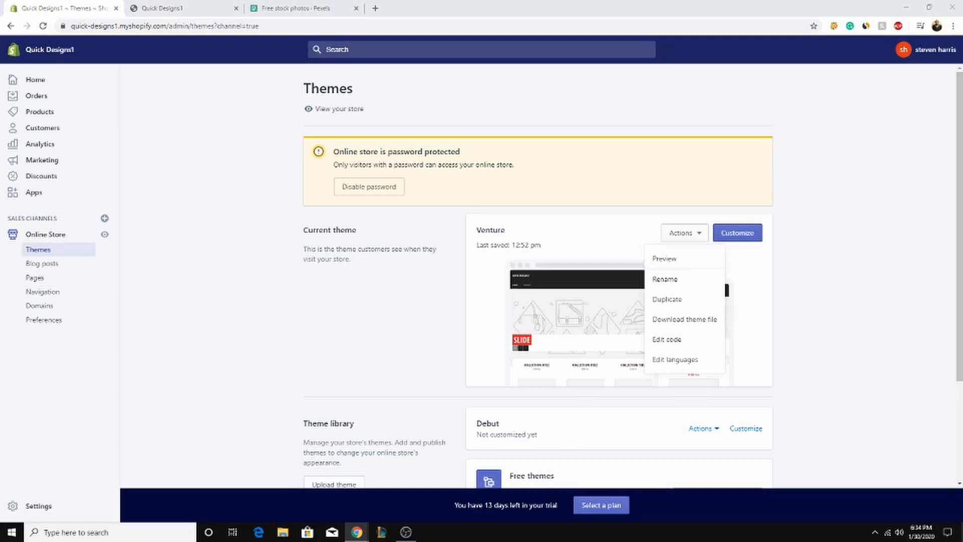
{"action": "mouse_move", "coordinate": [818, 312]}
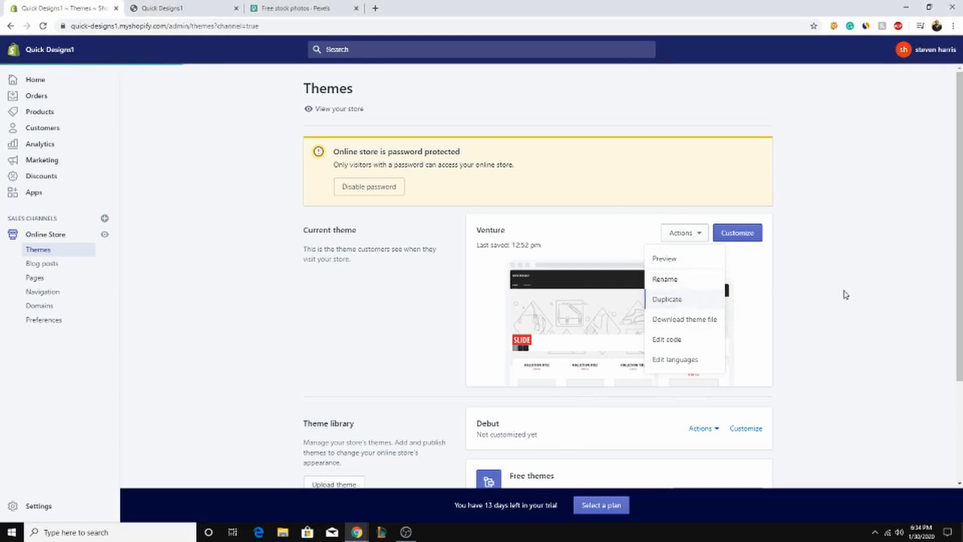
{"action": "left_click", "coordinate": [667, 299]}
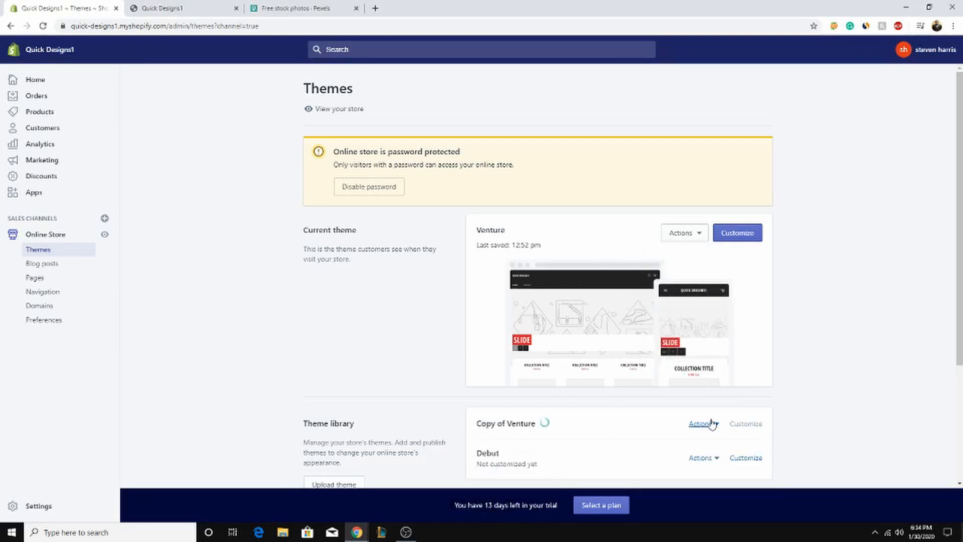
{"action": "left_click", "coordinate": [703, 423]}
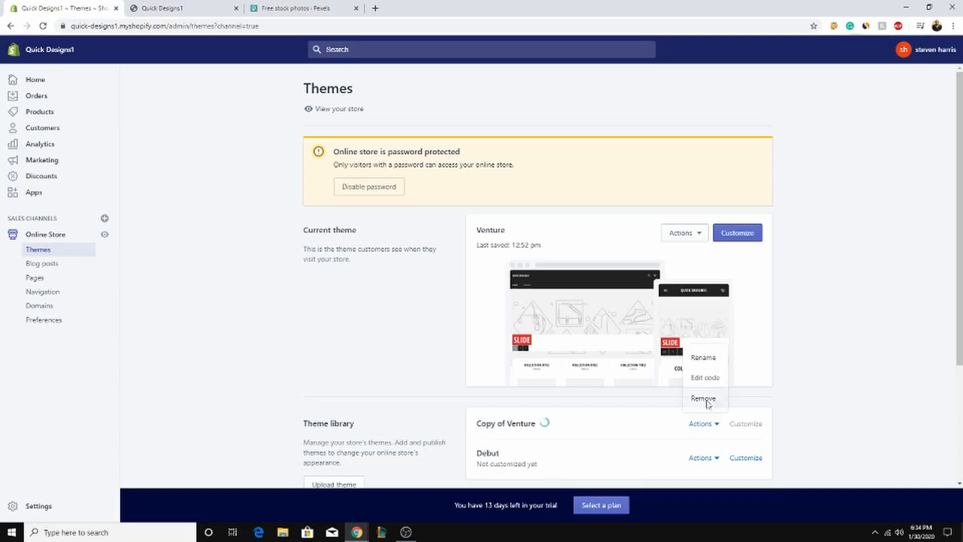
{"action": "left_click", "coordinate": [703, 398]}
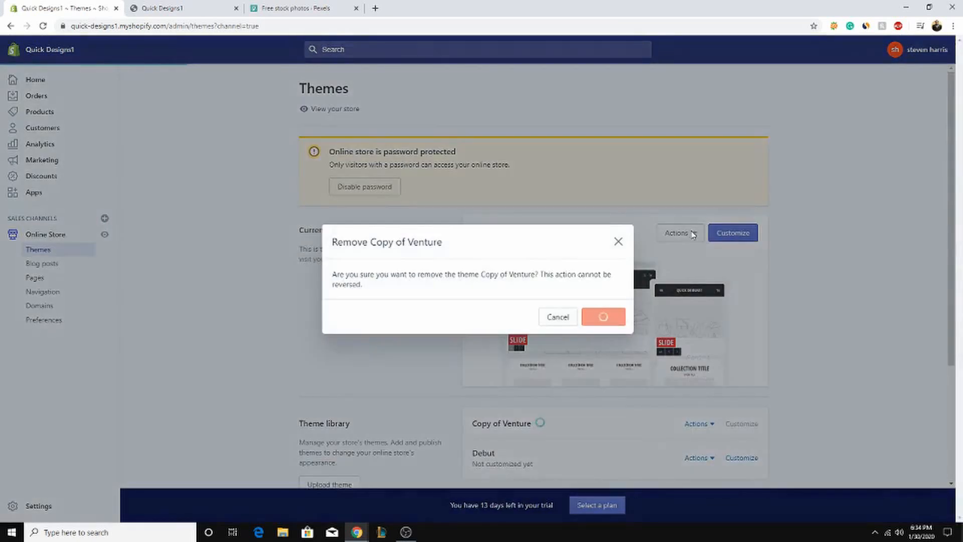
{"action": "left_click", "coordinate": [603, 316]}
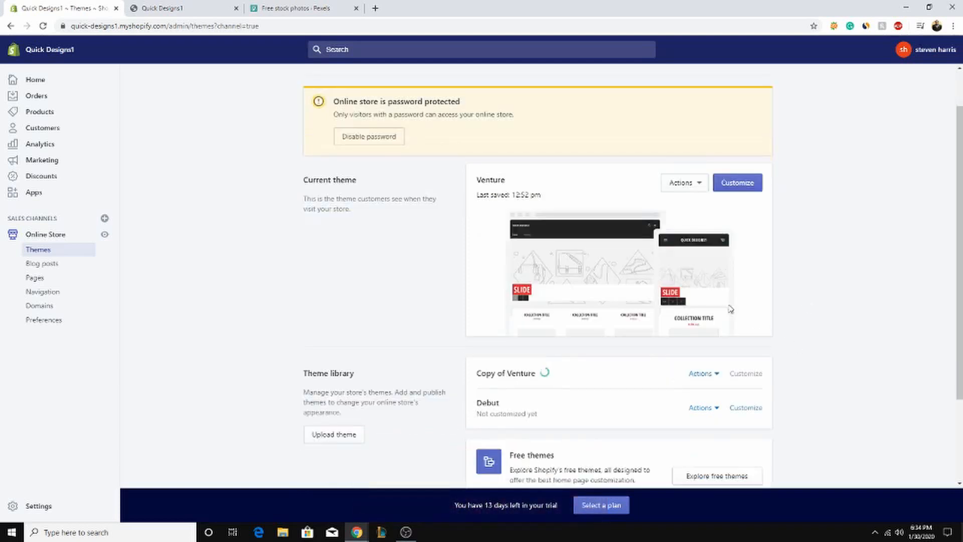
Step: Open Venture's code editor and a theme file
{"action": "left_click", "coordinate": [681, 183]}
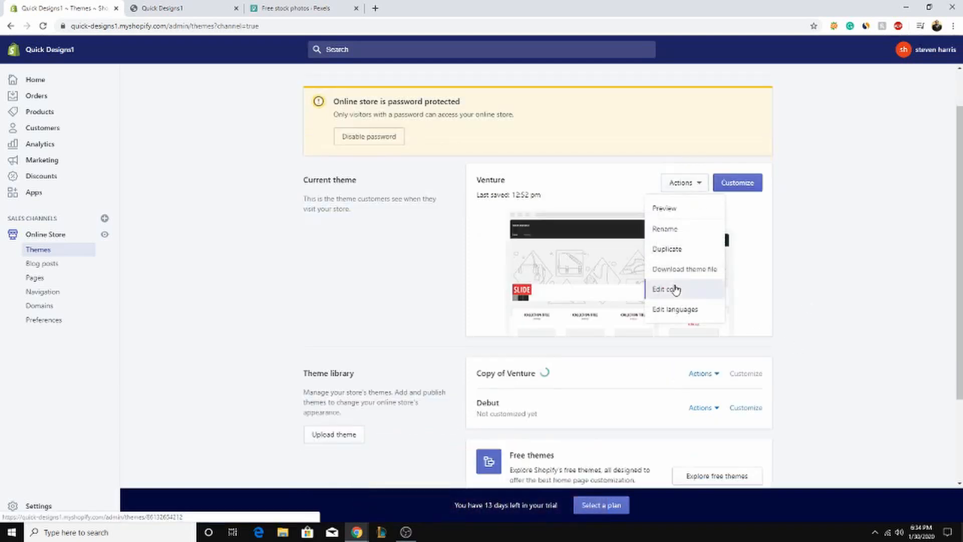
{"action": "left_click", "coordinate": [665, 289]}
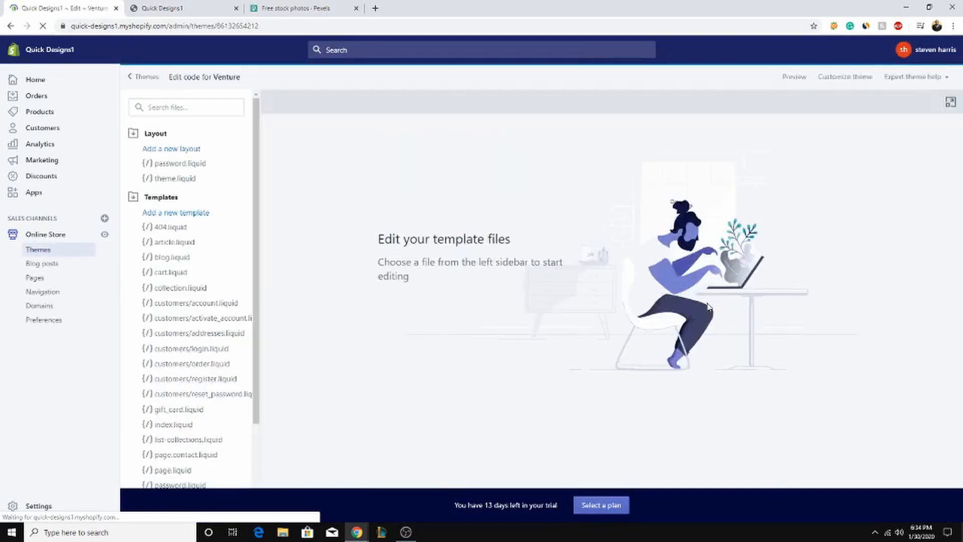
{"action": "left_click", "coordinate": [178, 178]}
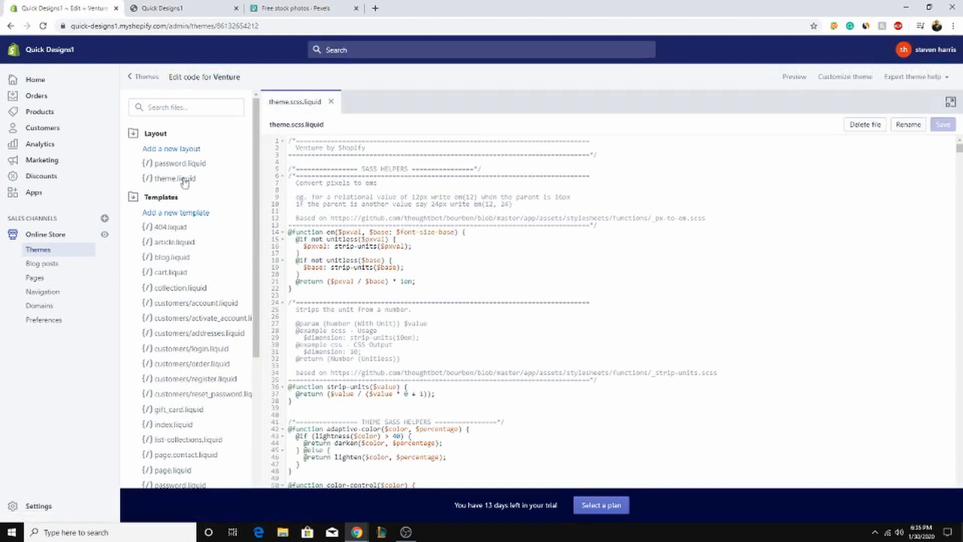
Step: Collapse Layout and Templates, then preview and close the image1.jpeg asset
{"action": "left_click", "coordinate": [155, 133]}
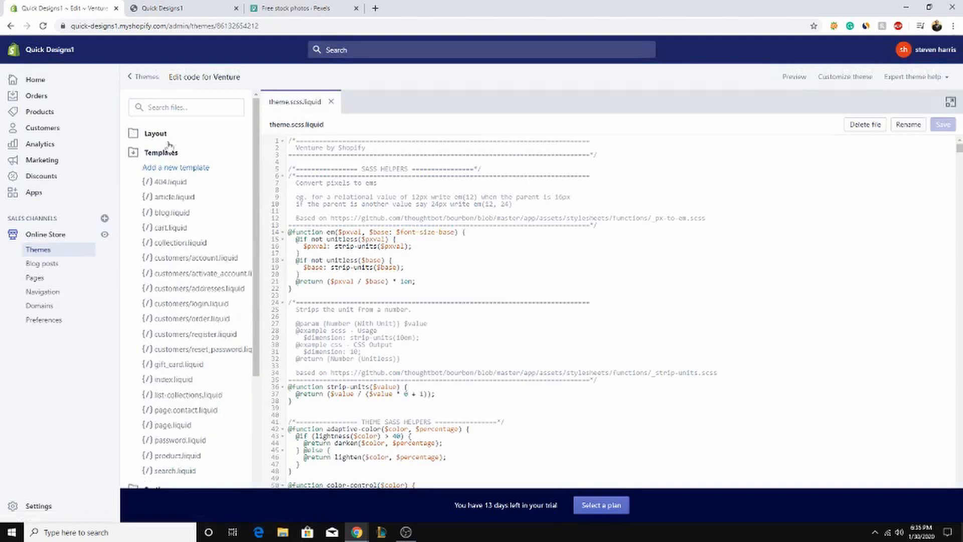
{"action": "left_click", "coordinate": [162, 153]}
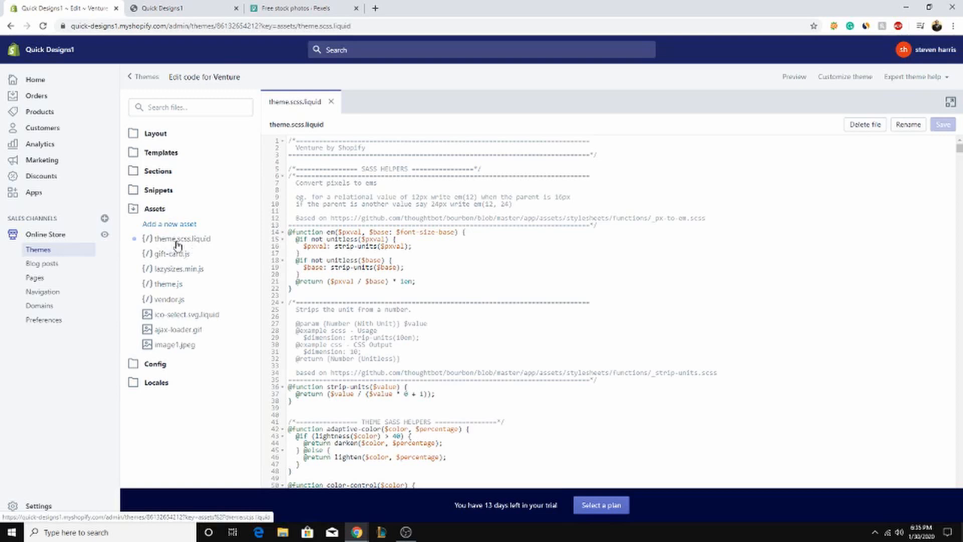
{"action": "mouse_move", "coordinate": [203, 249]}
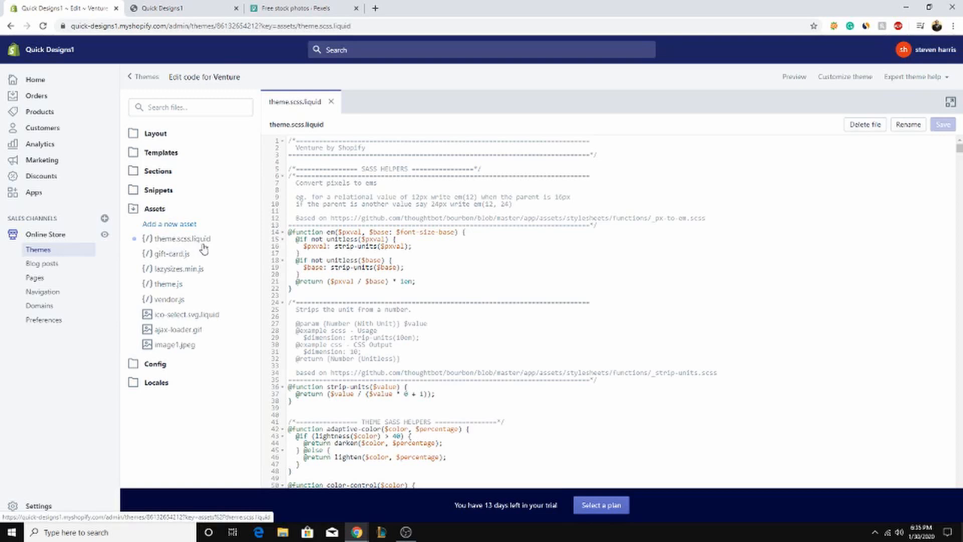
{"action": "mouse_move", "coordinate": [176, 344]}
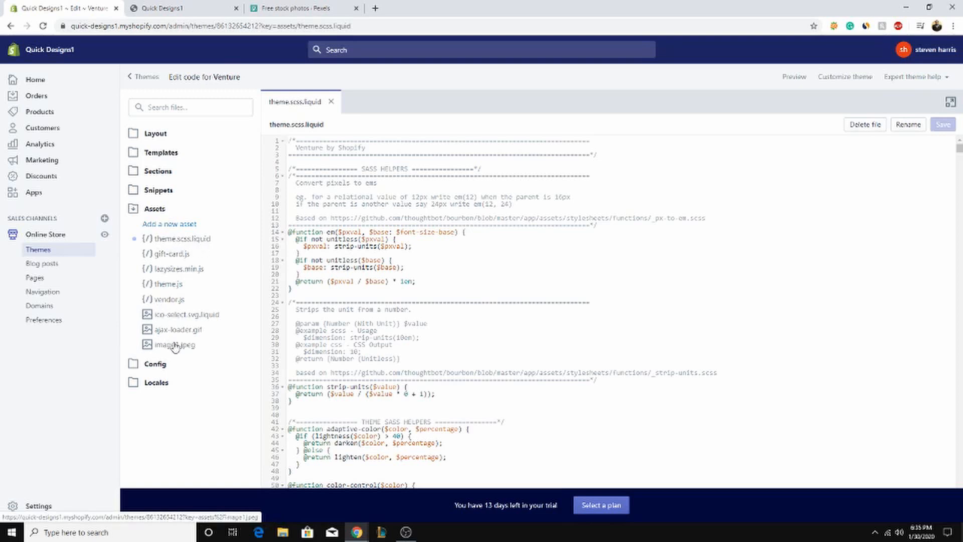
{"action": "left_click", "coordinate": [174, 345]}
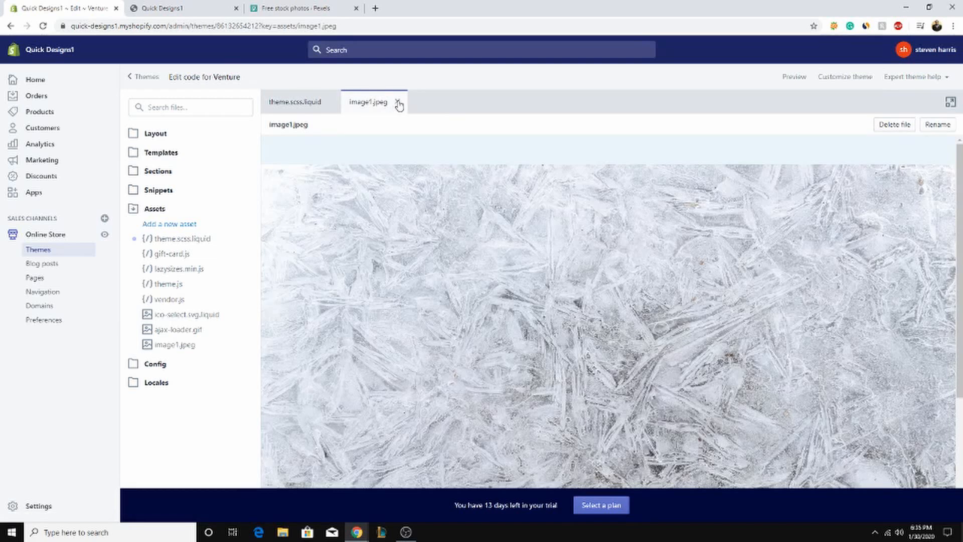
{"action": "left_click", "coordinate": [399, 102]}
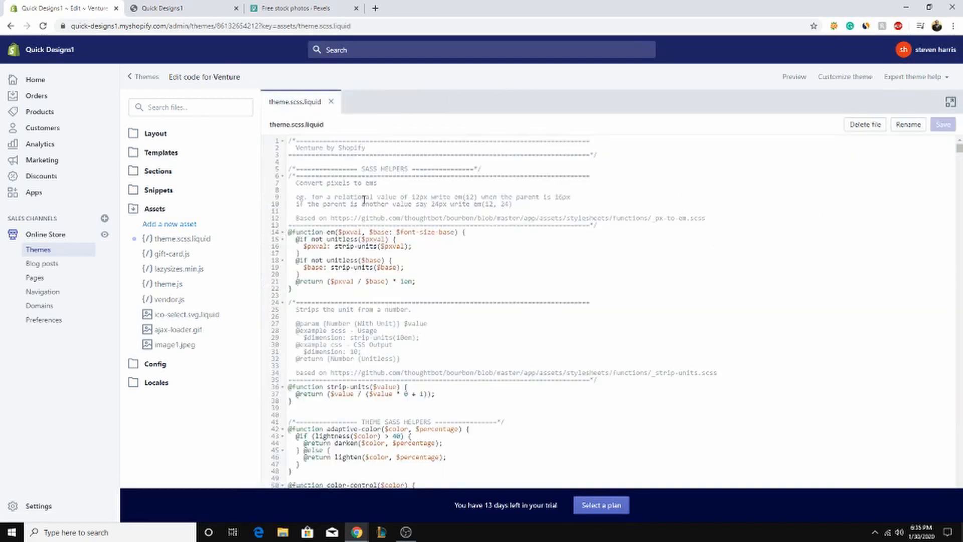
Step: Scroll theme.scss.liquid down to the mixins and open find with Ctrl+F
{"action": "scroll", "scroll_direction": "down", "scroll_amount": 3}
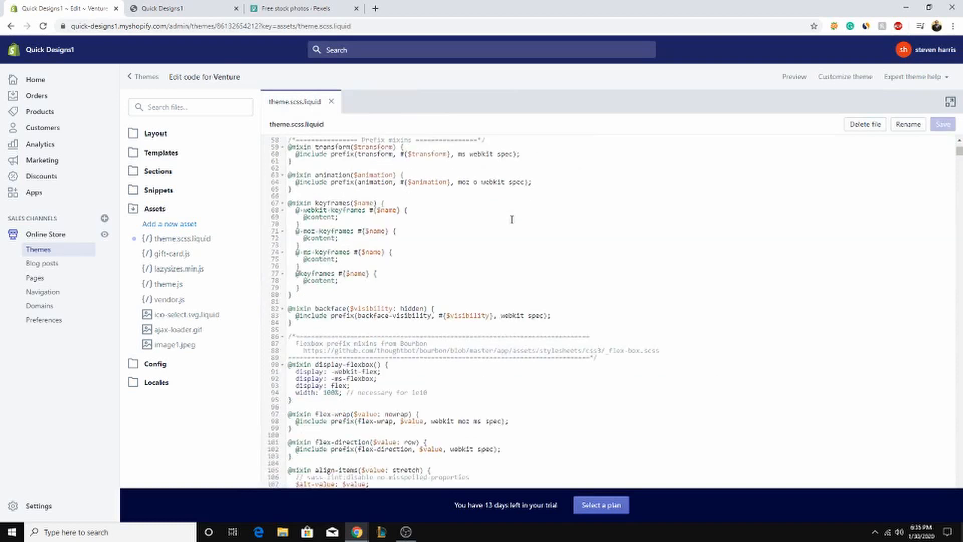
{"action": "scroll", "scroll_direction": "down", "scroll_amount": 3}
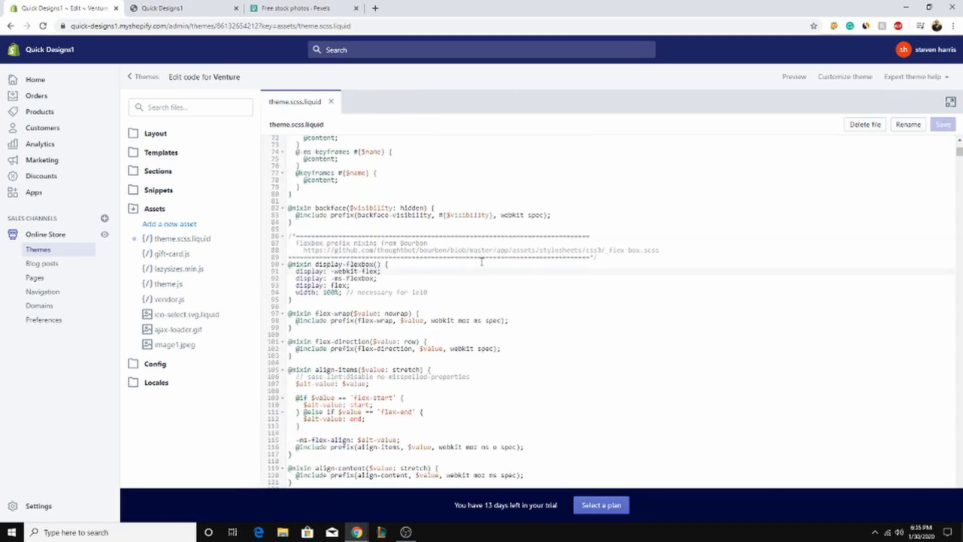
{"action": "mouse_move", "coordinate": [750, 152]}
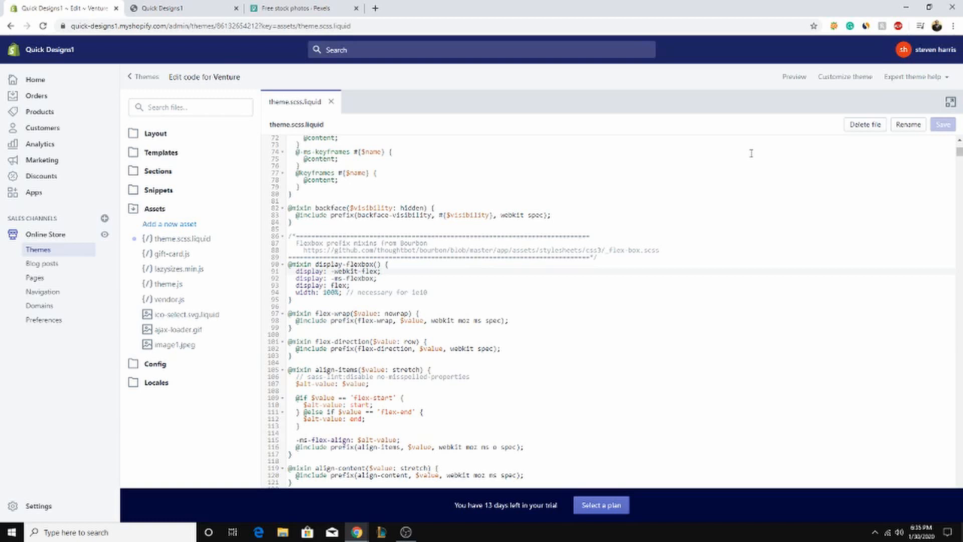
{"action": "mouse_move", "coordinate": [654, 219]}
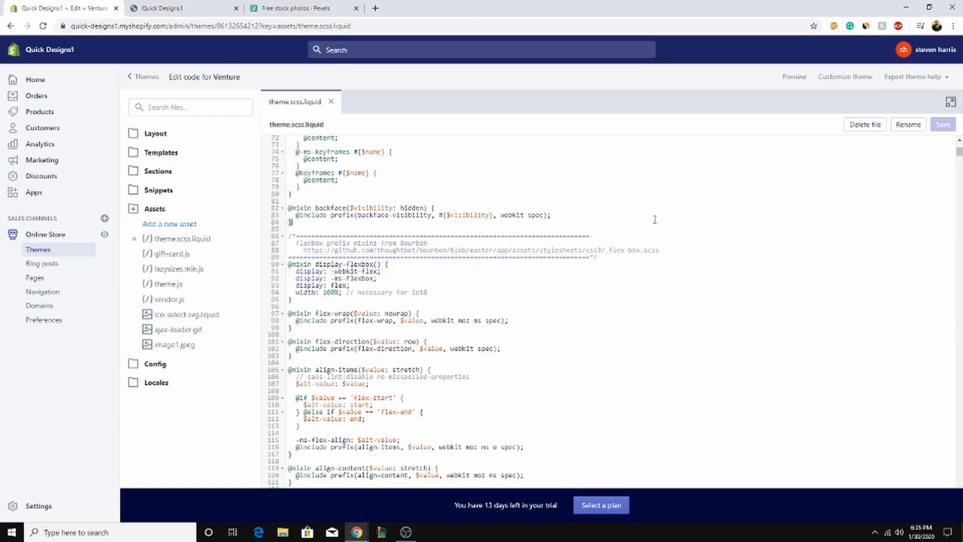
{"action": "mouse_move", "coordinate": [624, 221]}
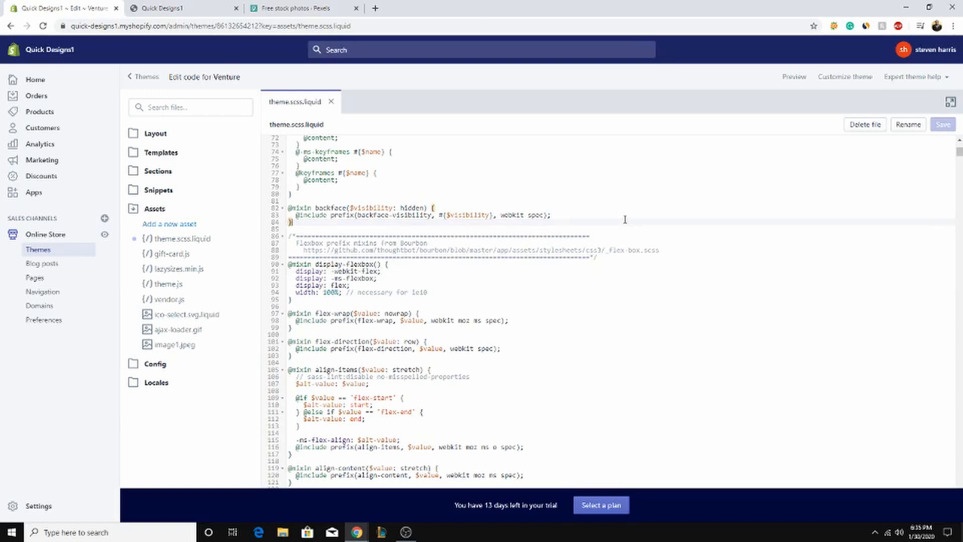
{"action": "key", "text": "ctrl+f"}
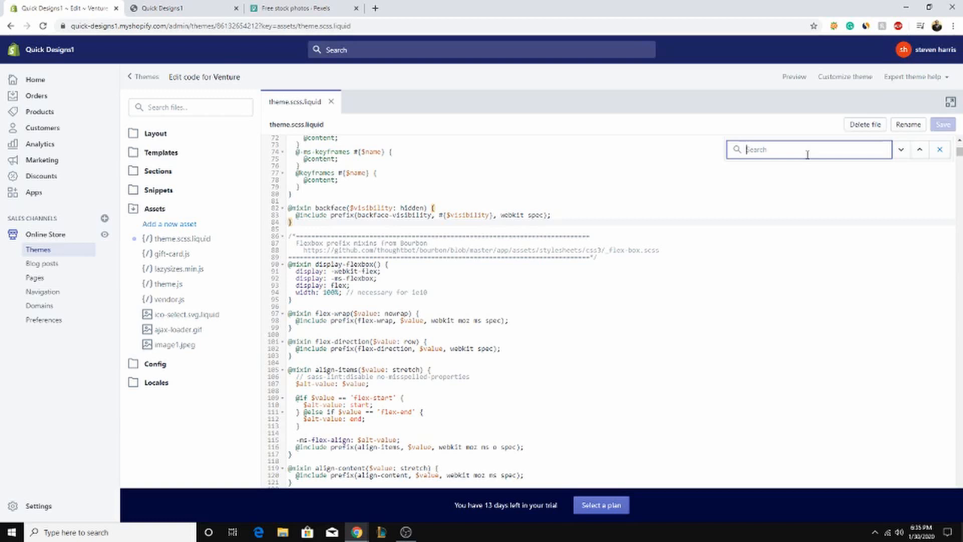
Step: Search for '.page-cont' and step through matches to the .page-container rule
{"action": "type", "text": "a"}
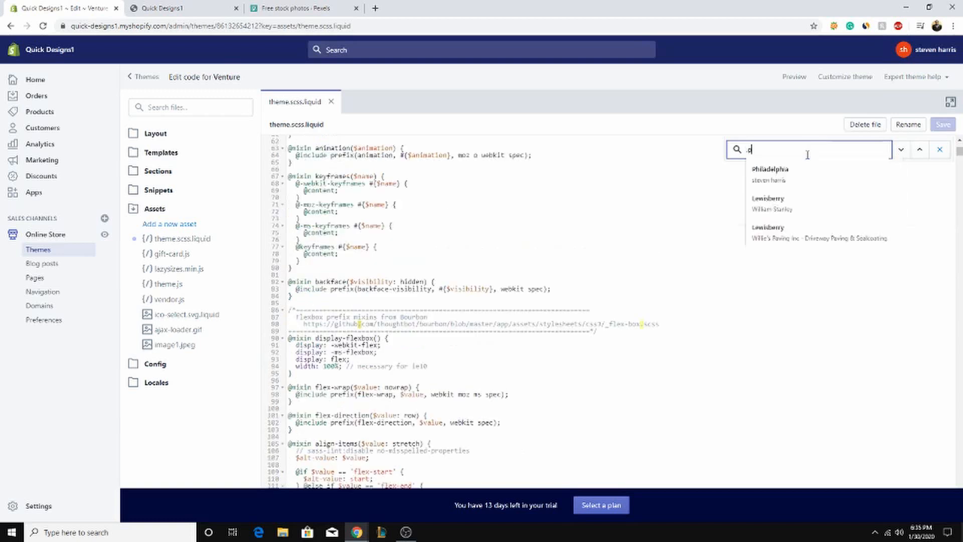
{"action": "type", "text": ".page-"}
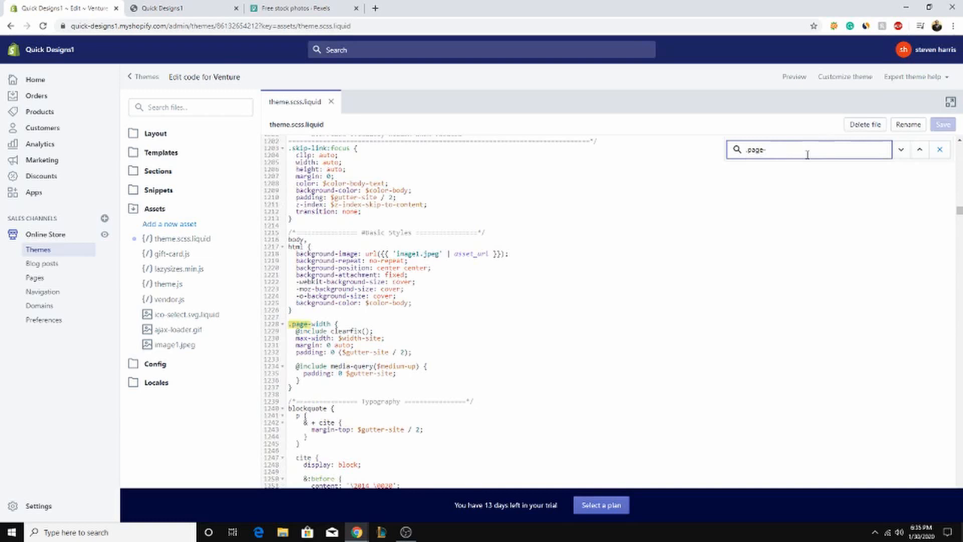
{"action": "type", "text": "co"}
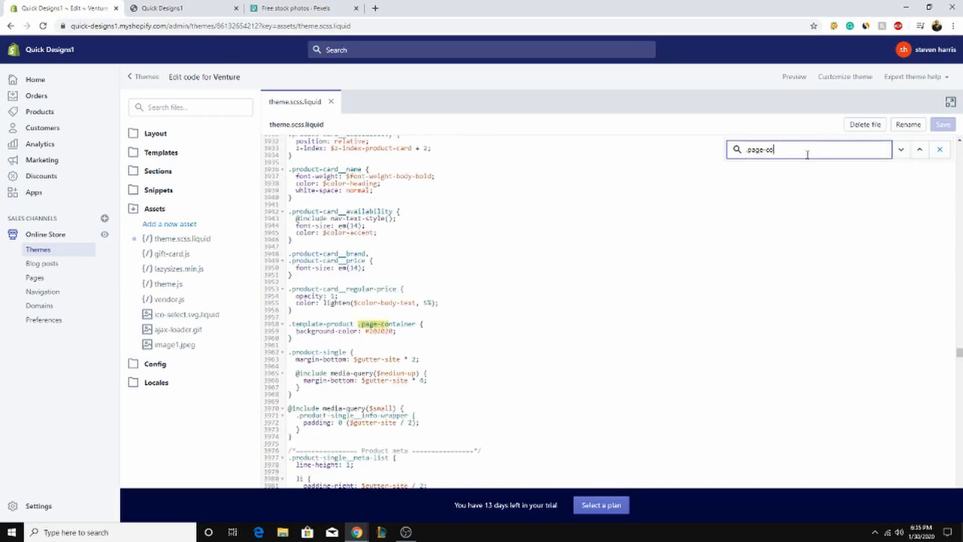
{"action": "type", "text": "tain"}
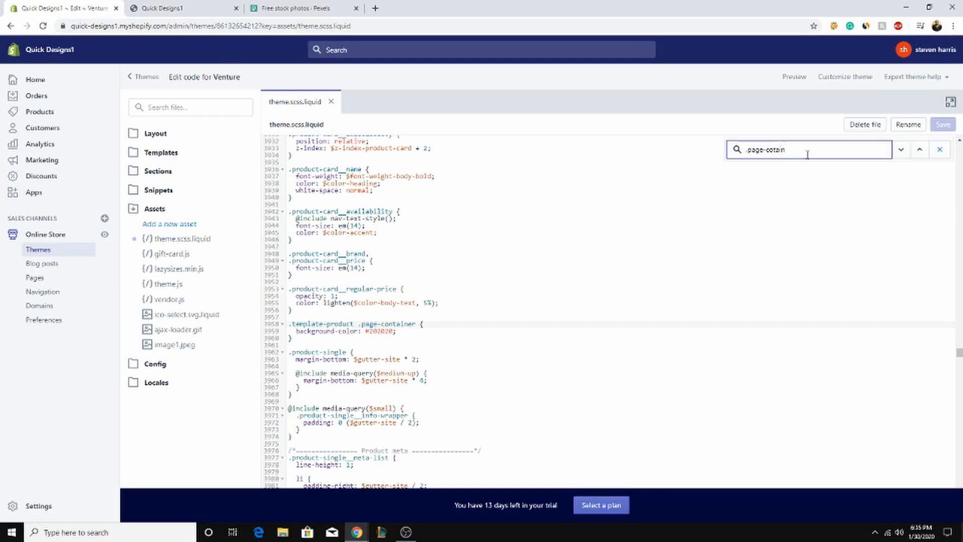
{"action": "key", "text": "Backspace"}
{"action": "type", "text": "n"}
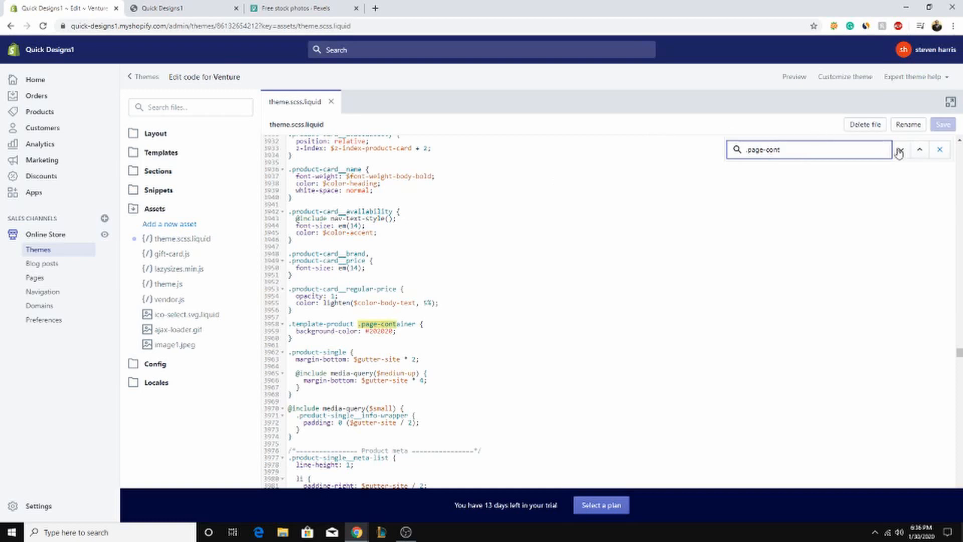
{"action": "left_click", "coordinate": [899, 150]}
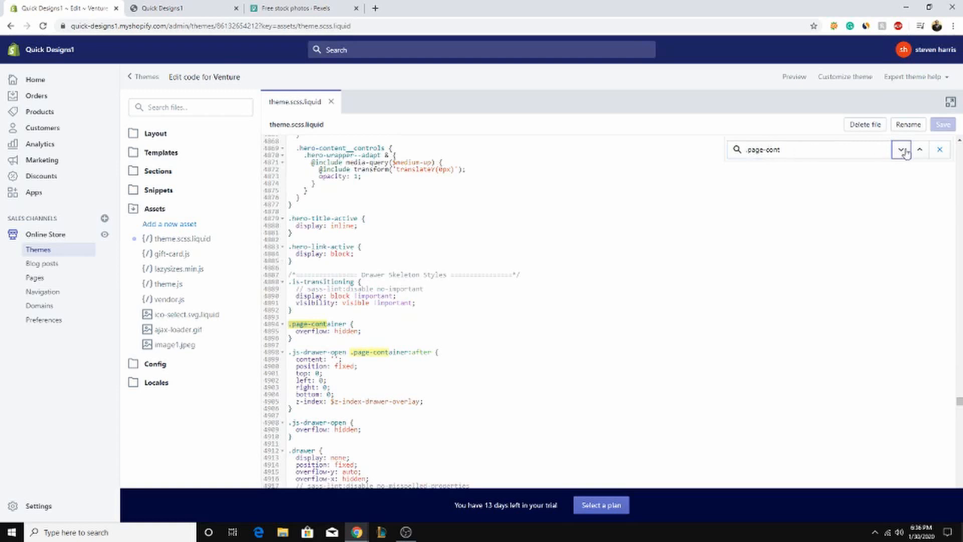
{"action": "left_click", "coordinate": [901, 149]}
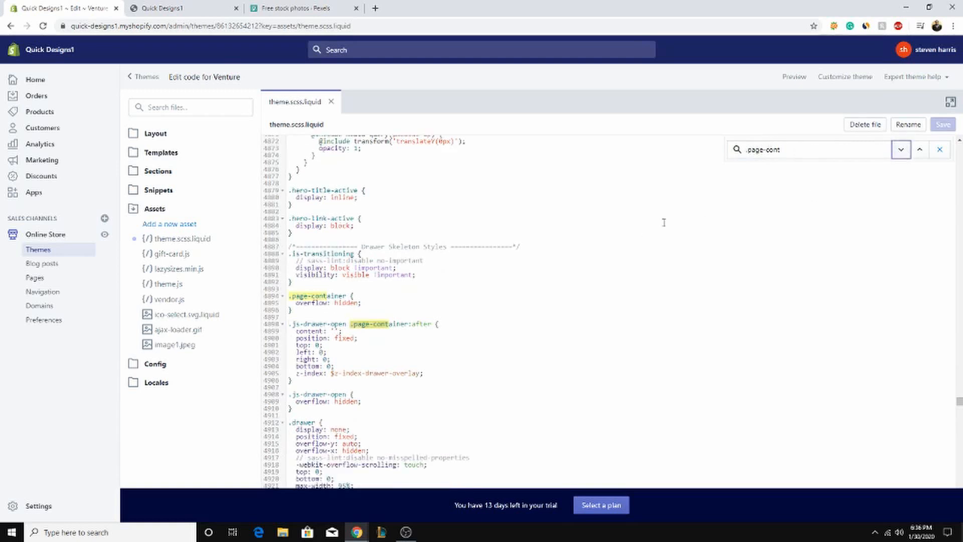
{"action": "left_click", "coordinate": [901, 149]}
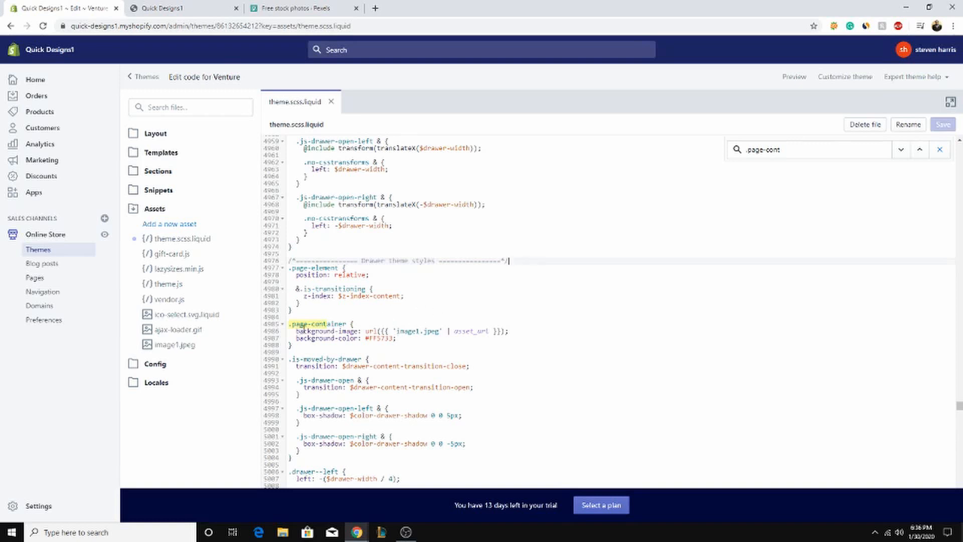
Step: Remove the image1.jpeg background line and replace the FF5733 colour value
{"action": "left_click", "coordinate": [299, 331]}
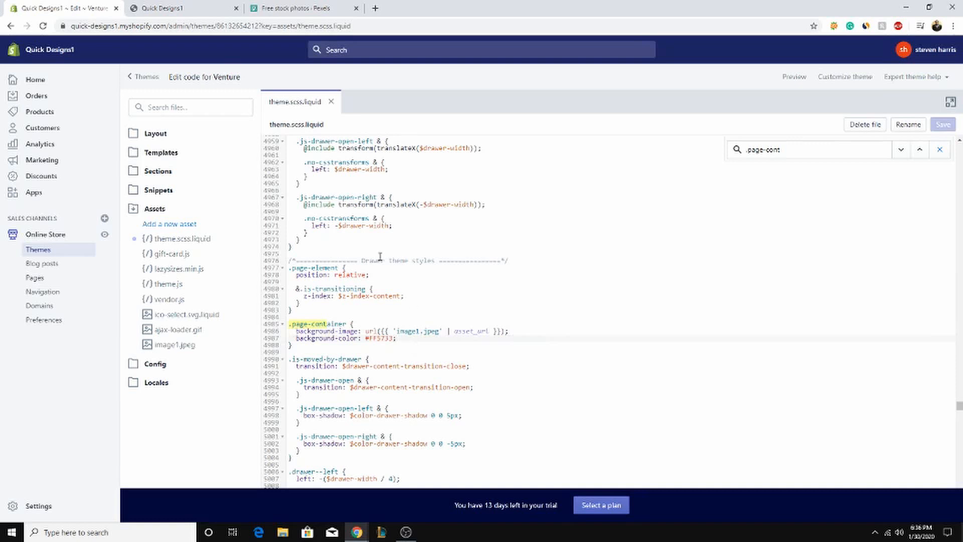
{"action": "left_click", "coordinate": [420, 331]}
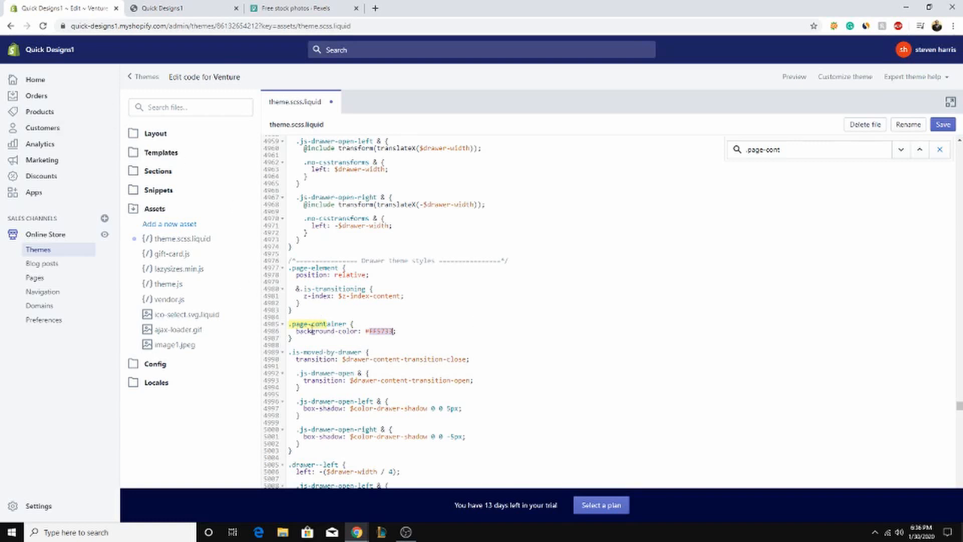
{"action": "key", "text": "Backspace"}
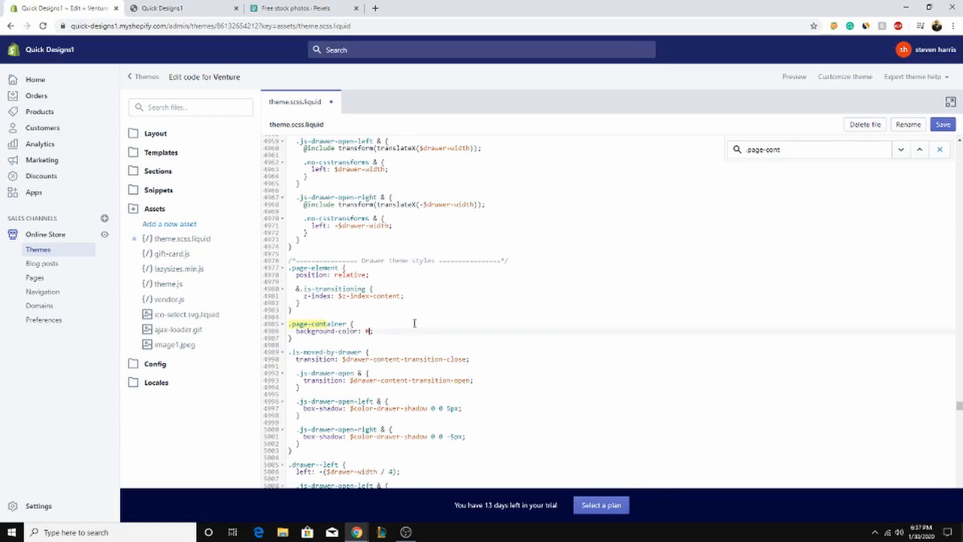
{"action": "type", "text": "33"}
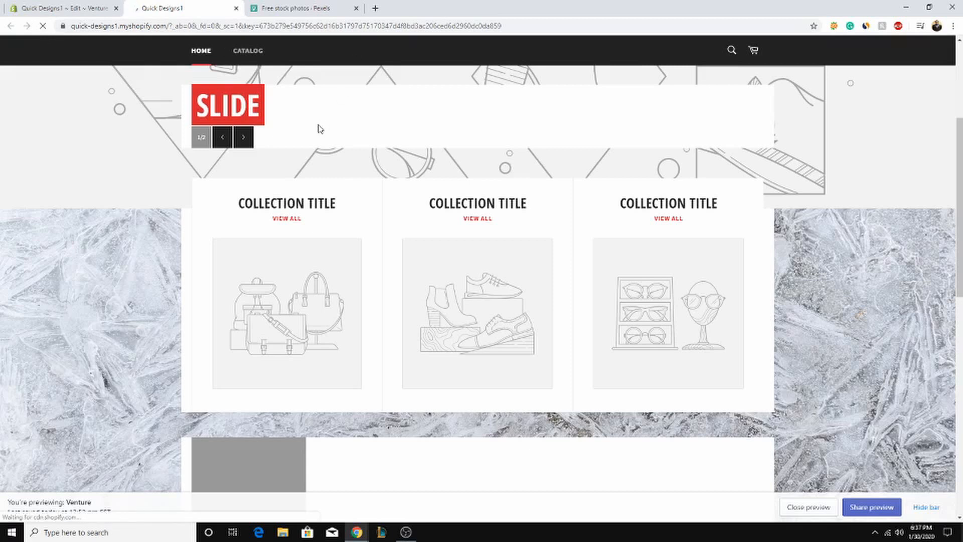
Step: Check the cyan #33ECFF background in the preview, then return to the editor
{"action": "scroll", "scroll_direction": "down", "scroll_amount": 3}
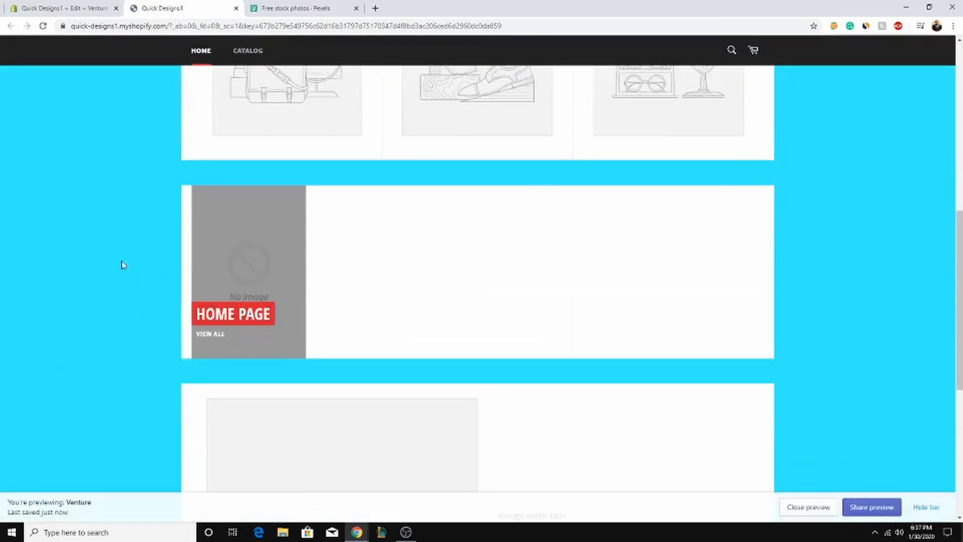
{"action": "mouse_move", "coordinate": [865, 240]}
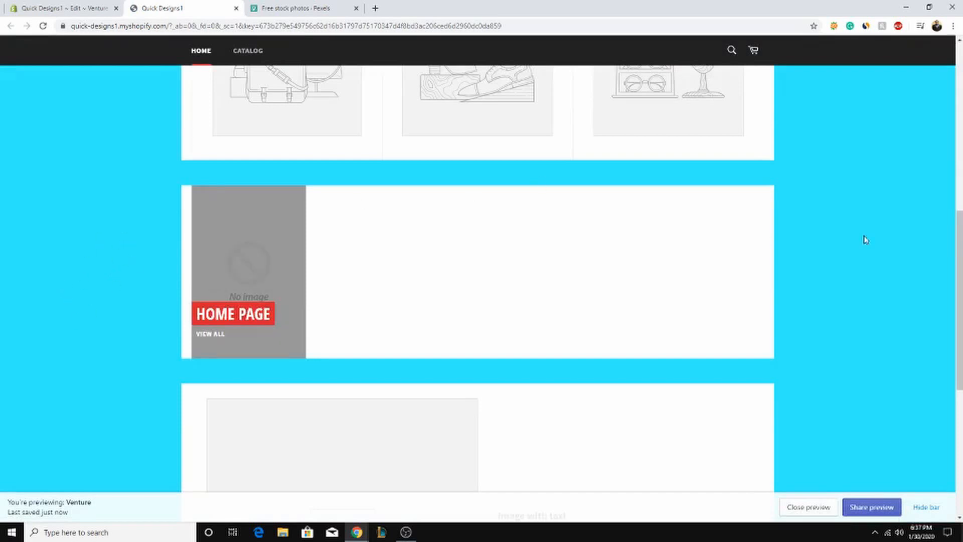
{"action": "mouse_move", "coordinate": [792, 285]}
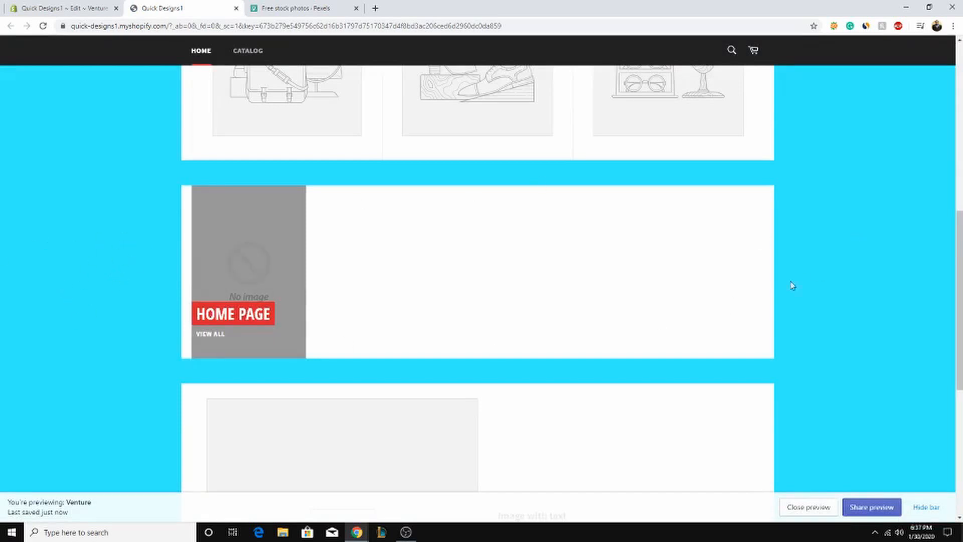
{"action": "left_click", "coordinate": [61, 9]}
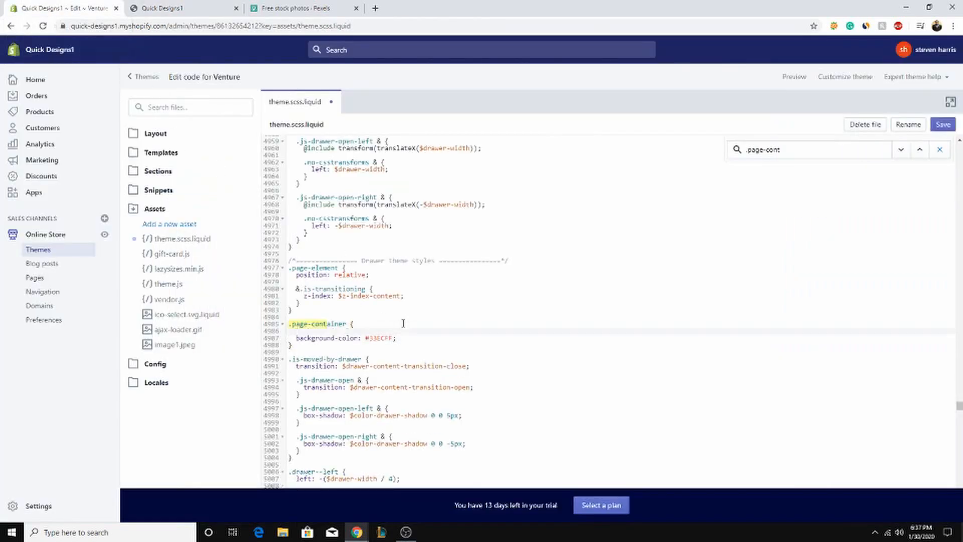
Step: Add background-image: url({{ 'image1.jpeg' | asset_url }}); to the .page-container rule
{"action": "type", "text": "background-image: url({{ 'image1.jpeg' | asset_url }});"}
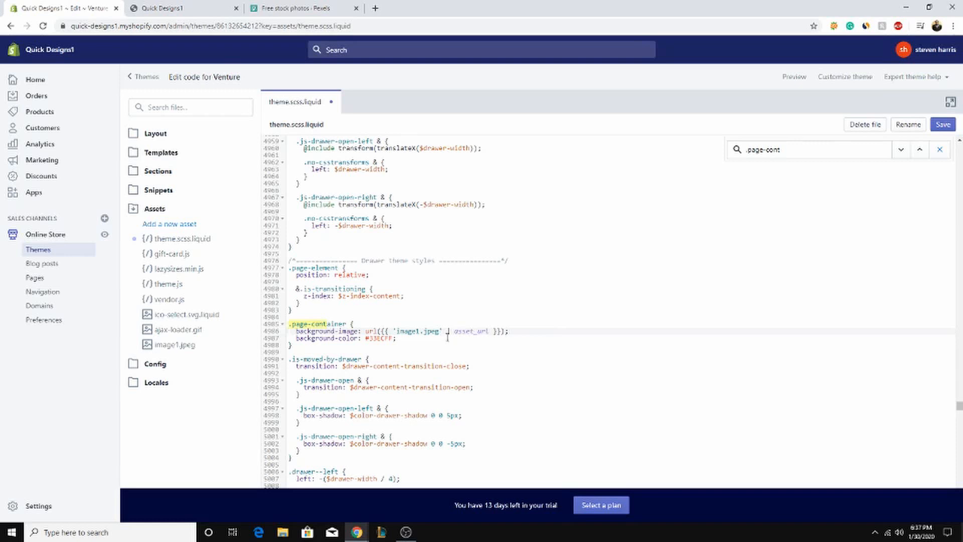
{"action": "mouse_move", "coordinate": [535, 307]}
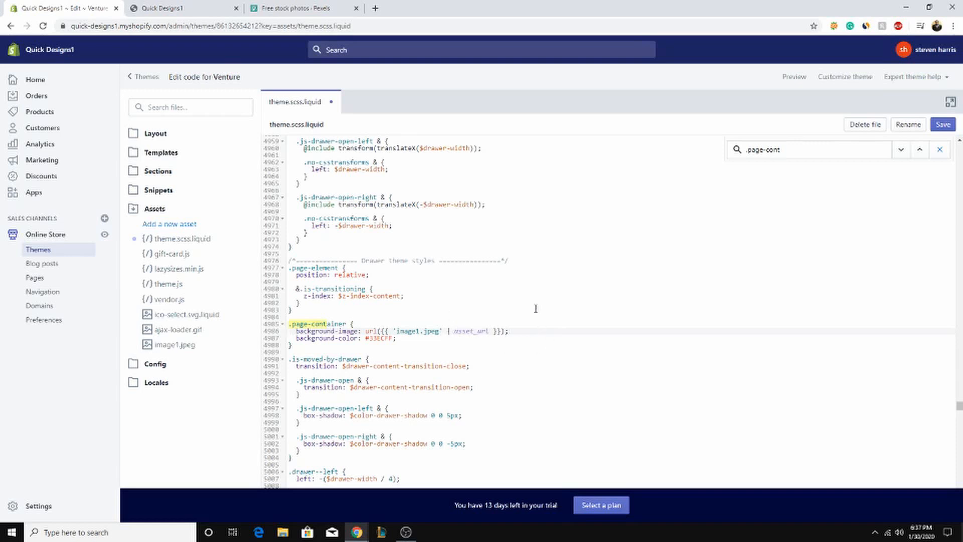
{"action": "mouse_move", "coordinate": [417, 337]}
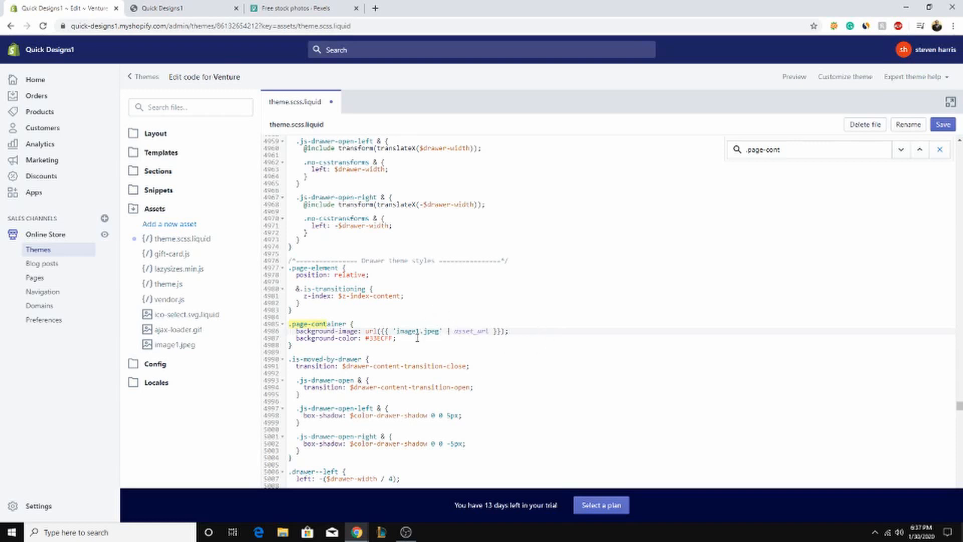
{"action": "mouse_move", "coordinate": [404, 347]}
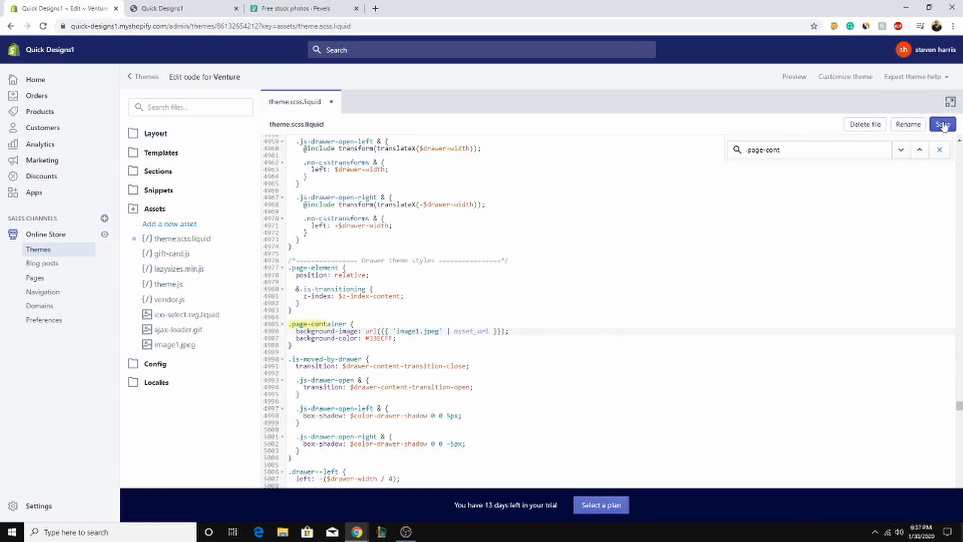
Step: Save theme.scss.liquid and search for 'draw' in the editor
{"action": "left_click", "coordinate": [941, 124]}
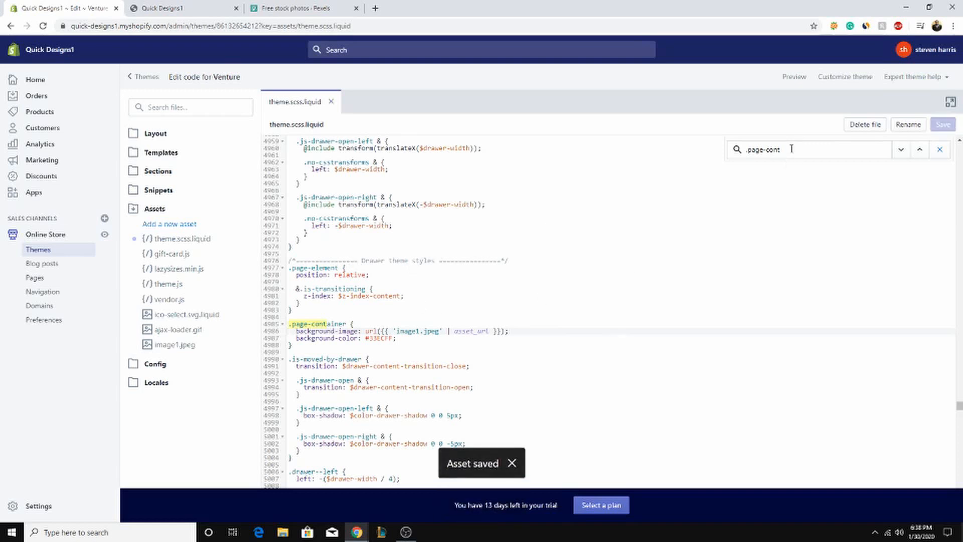
{"action": "type", "text": "drawer theme styles"}
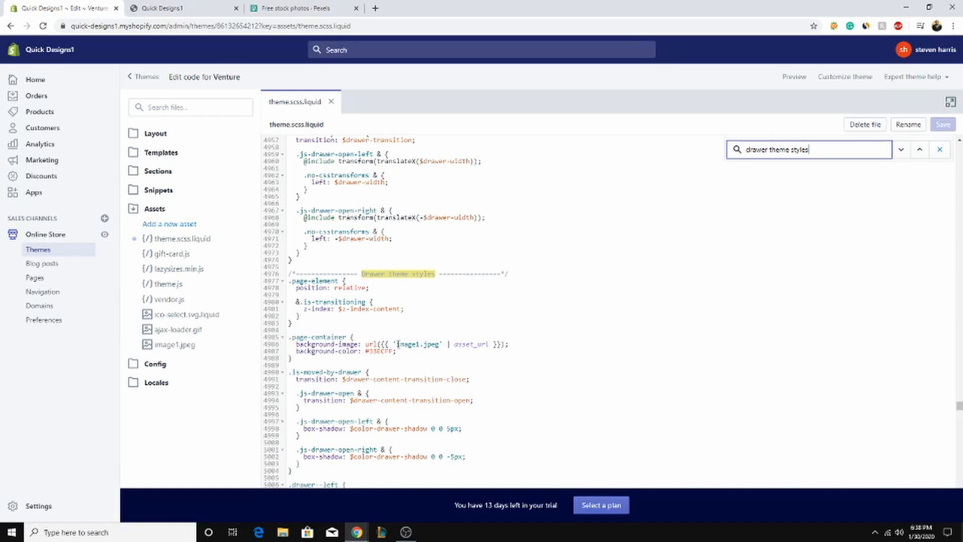
{"action": "mouse_move", "coordinate": [163, 8]}
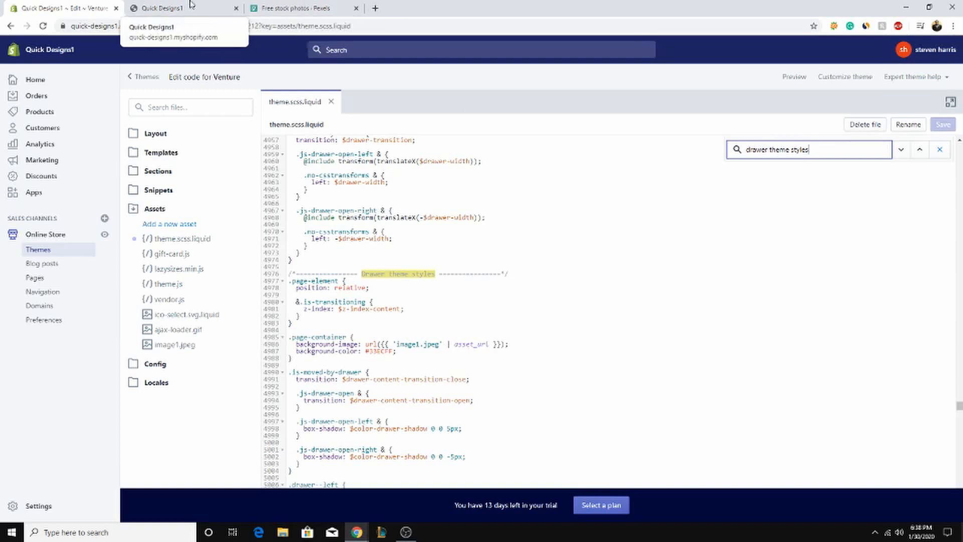
Step: Check the storefront preview for the icy image1.jpeg background, then return to the stylesheet editor
{"action": "left_click", "coordinate": [162, 8]}
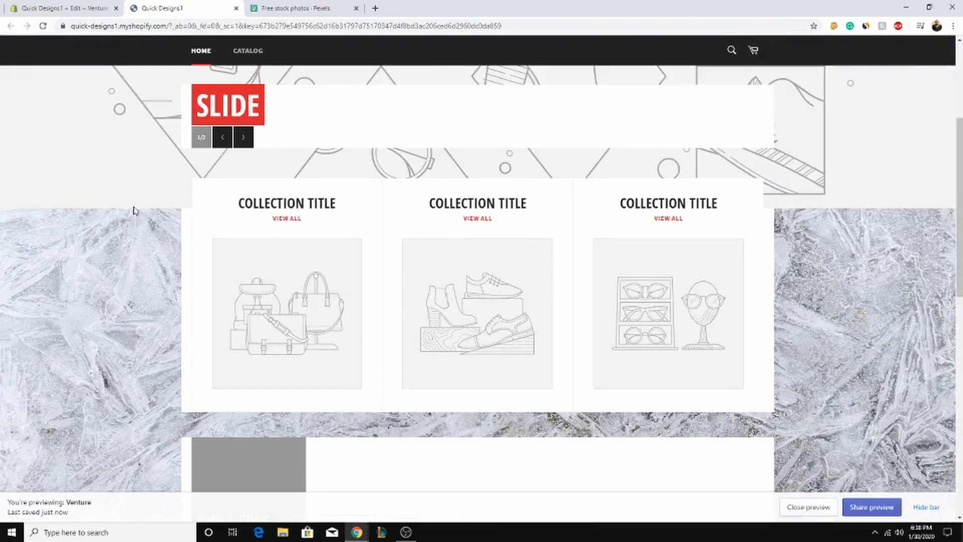
{"action": "left_click", "coordinate": [61, 8]}
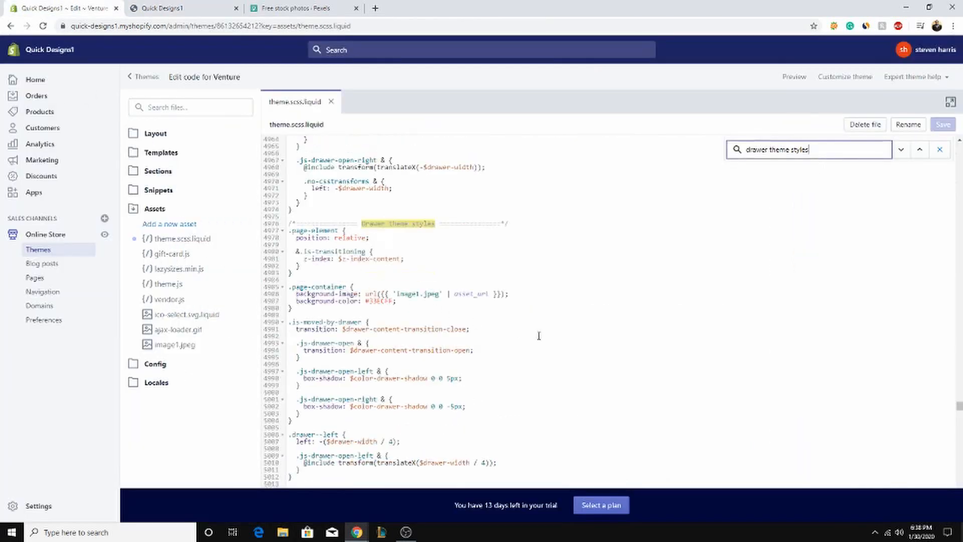
{"action": "mouse_move", "coordinate": [508, 297]}
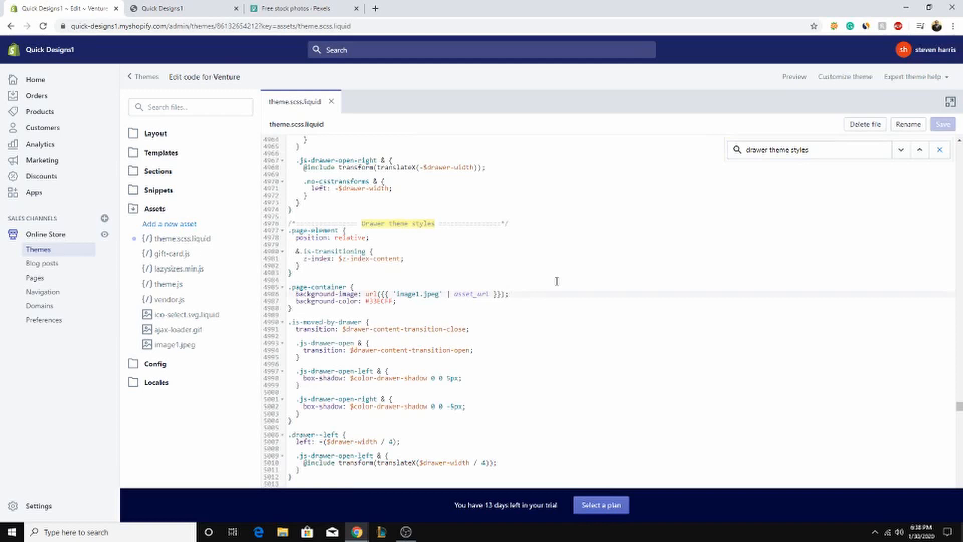
{"action": "mouse_move", "coordinate": [574, 307]}
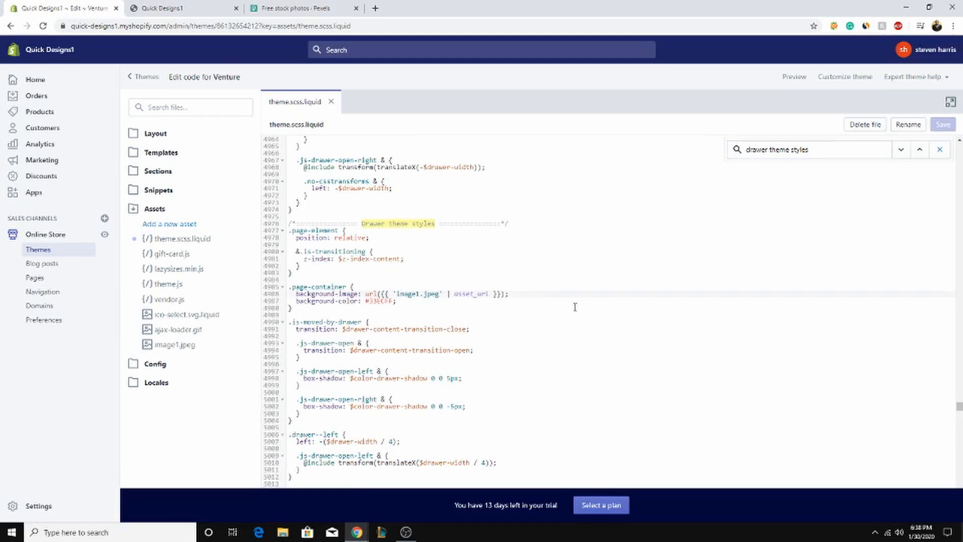